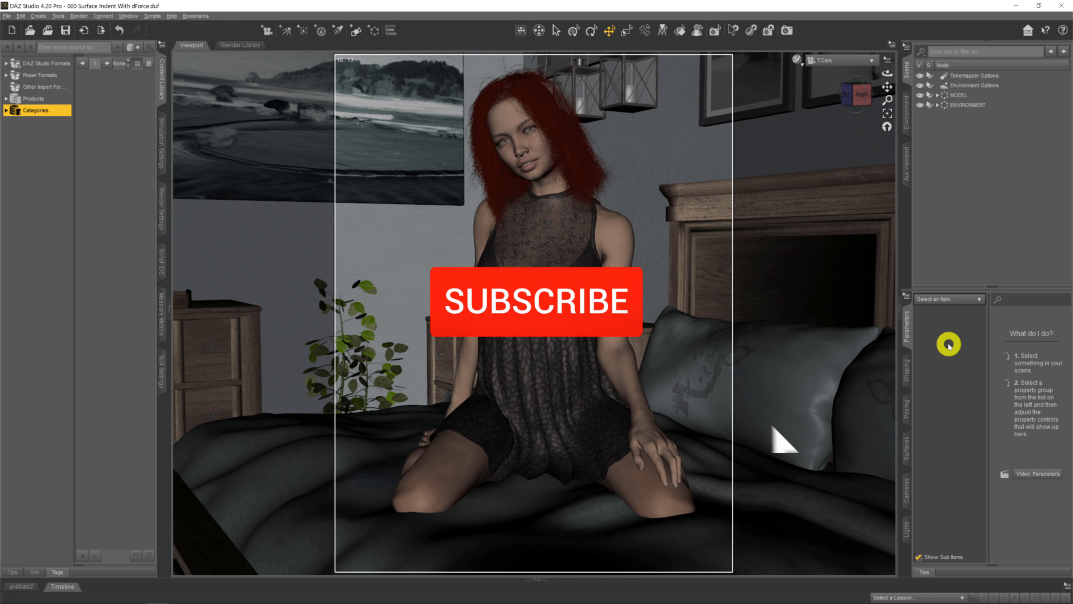
- Select the IVSD Blanket under the IVSD Bed Set in the Scene hierarchy
{"action": "left_click", "coordinate": [536, 301]}
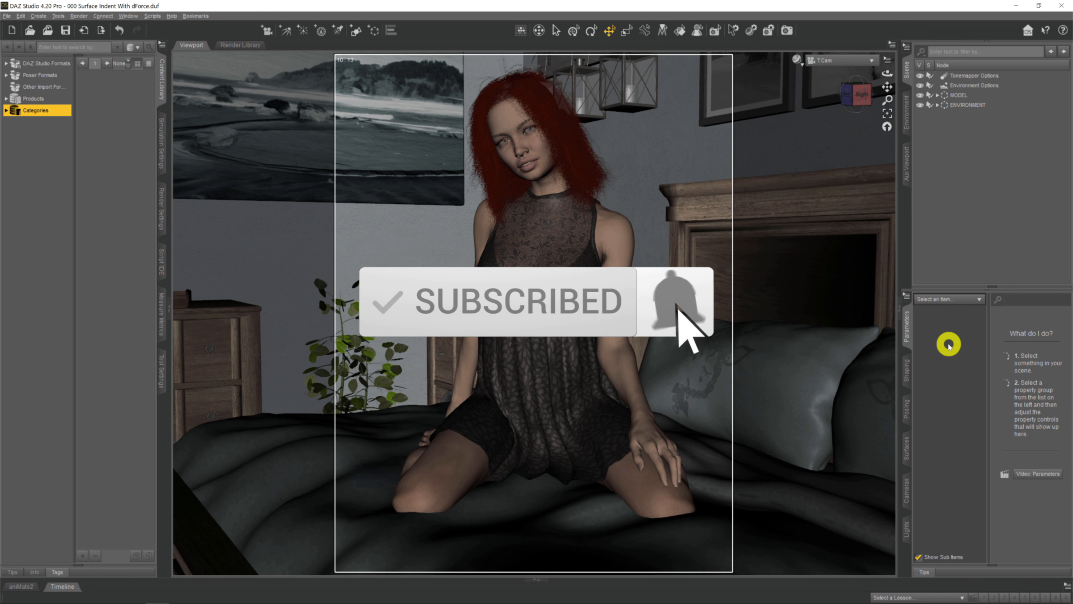
{"action": "left_click", "coordinate": [676, 301]}
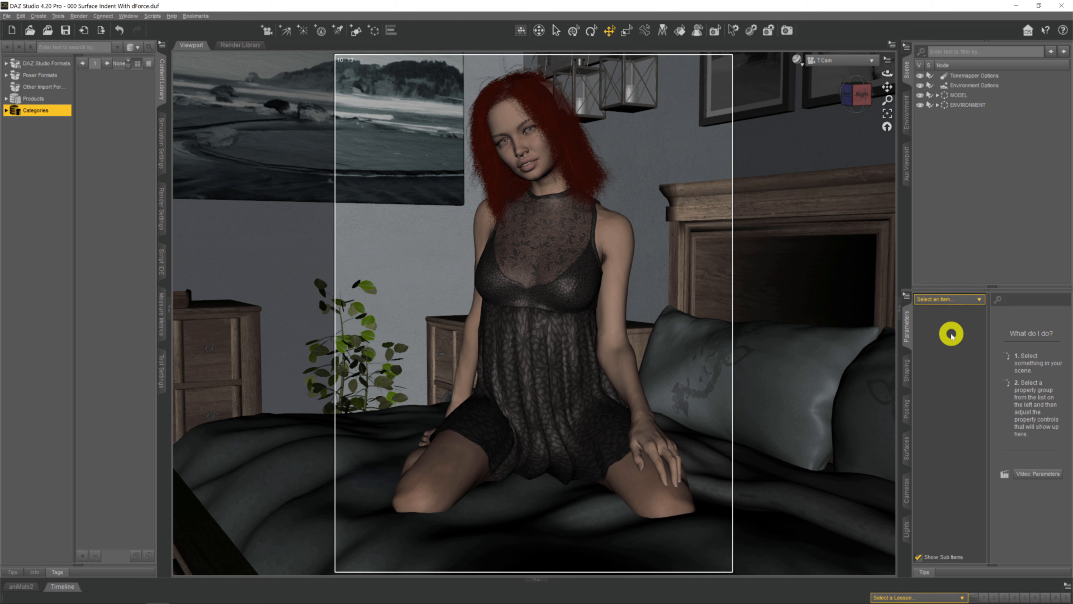
{"action": "mouse_move", "coordinate": [947, 342]}
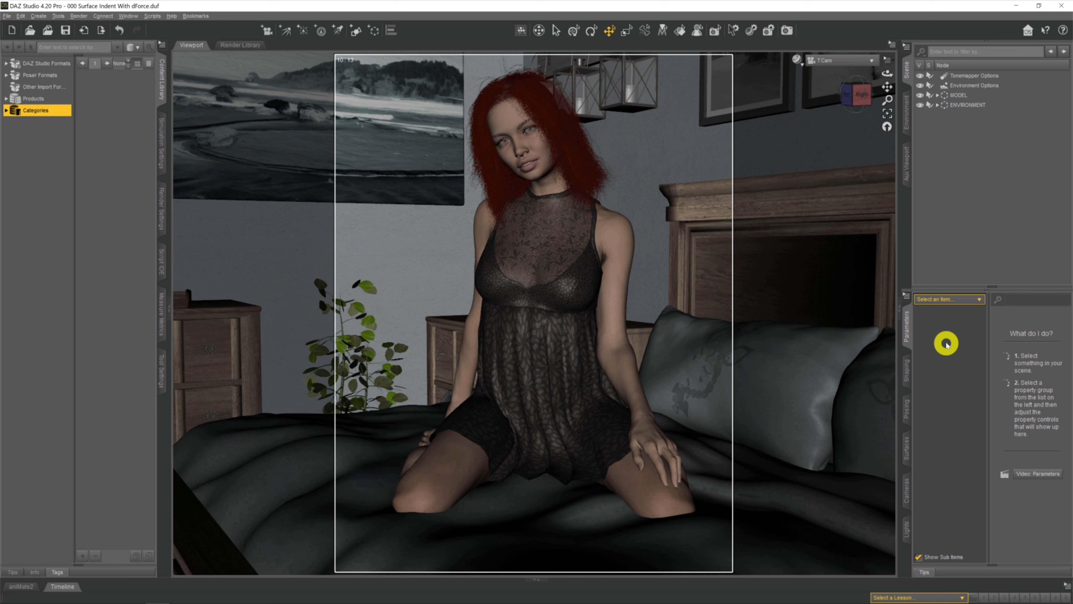
{"action": "mouse_move", "coordinate": [930, 345]}
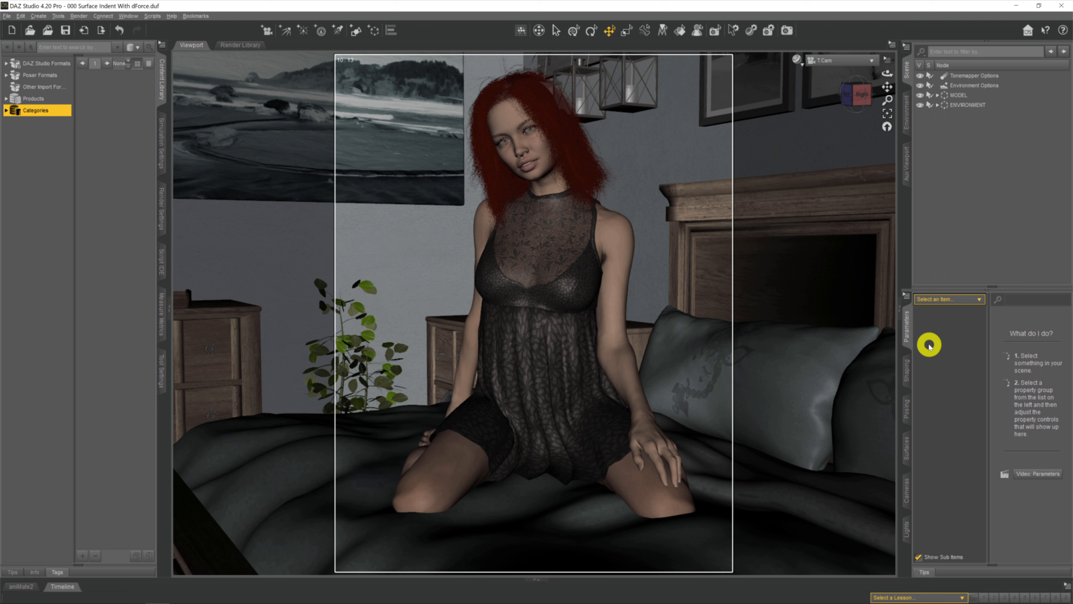
{"action": "mouse_move", "coordinate": [699, 517]}
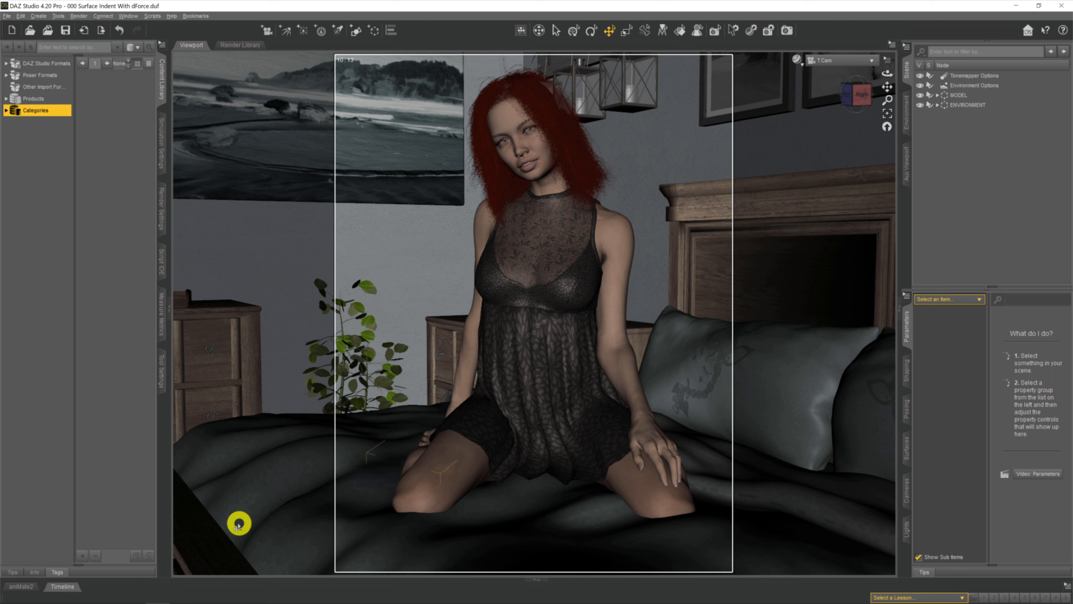
{"action": "mouse_move", "coordinate": [432, 532]}
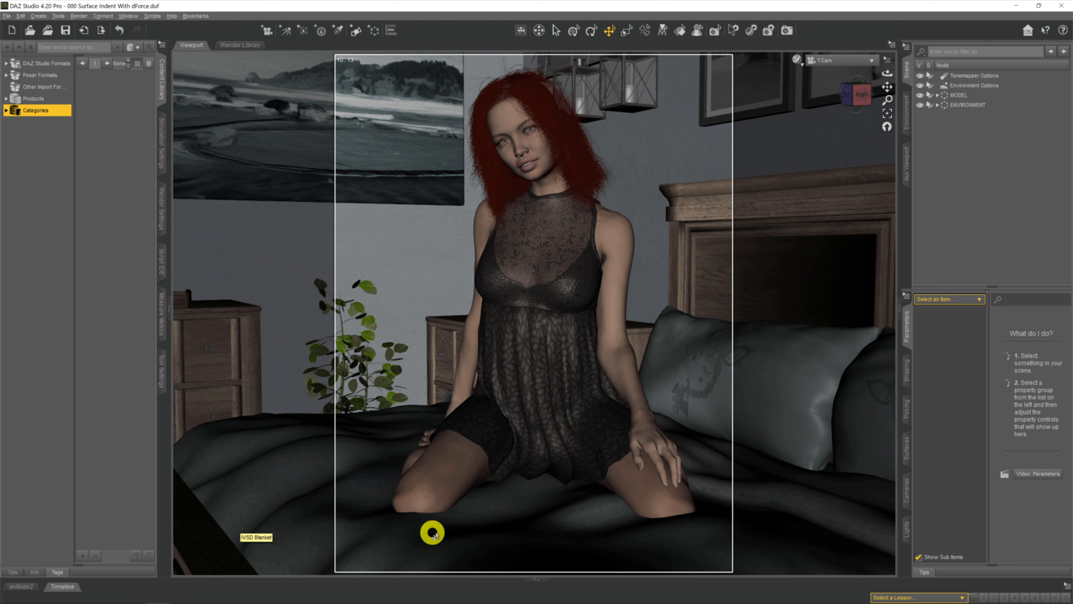
{"action": "mouse_move", "coordinate": [721, 524]}
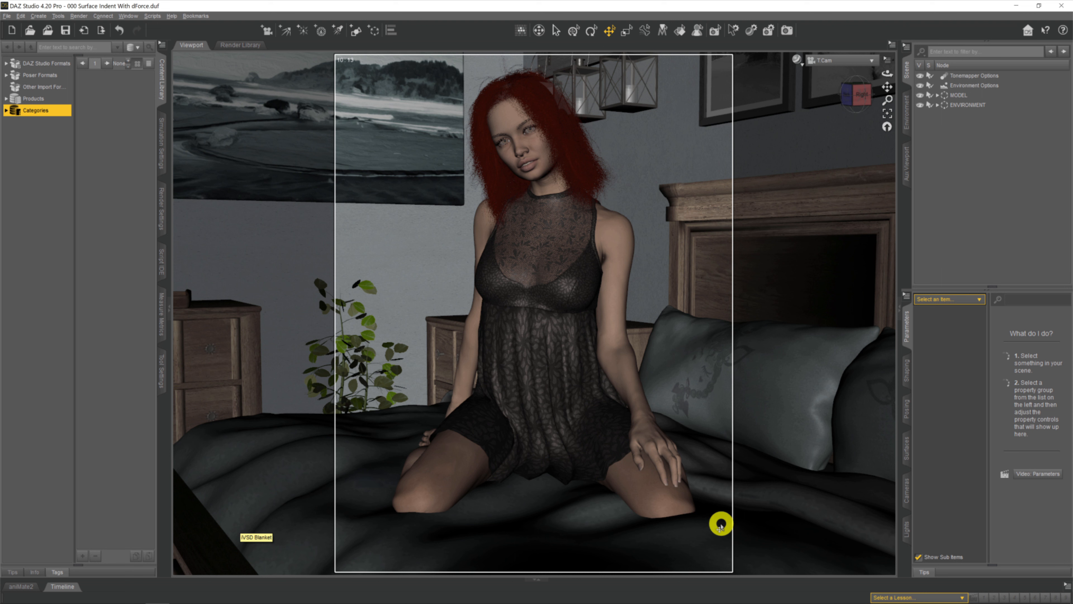
{"action": "mouse_move", "coordinate": [717, 514]}
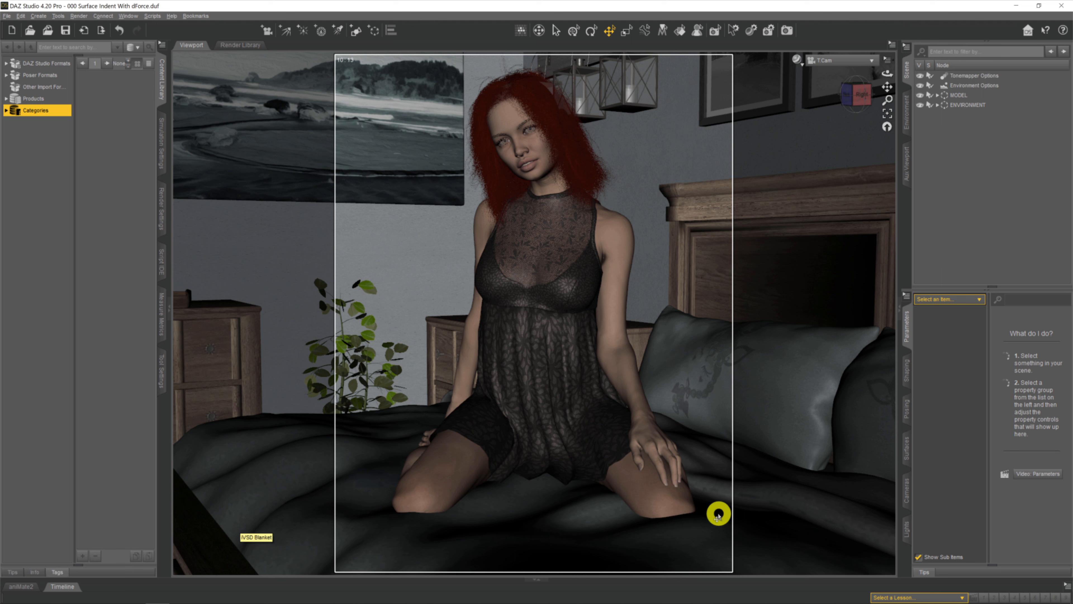
{"action": "mouse_move", "coordinate": [710, 504]}
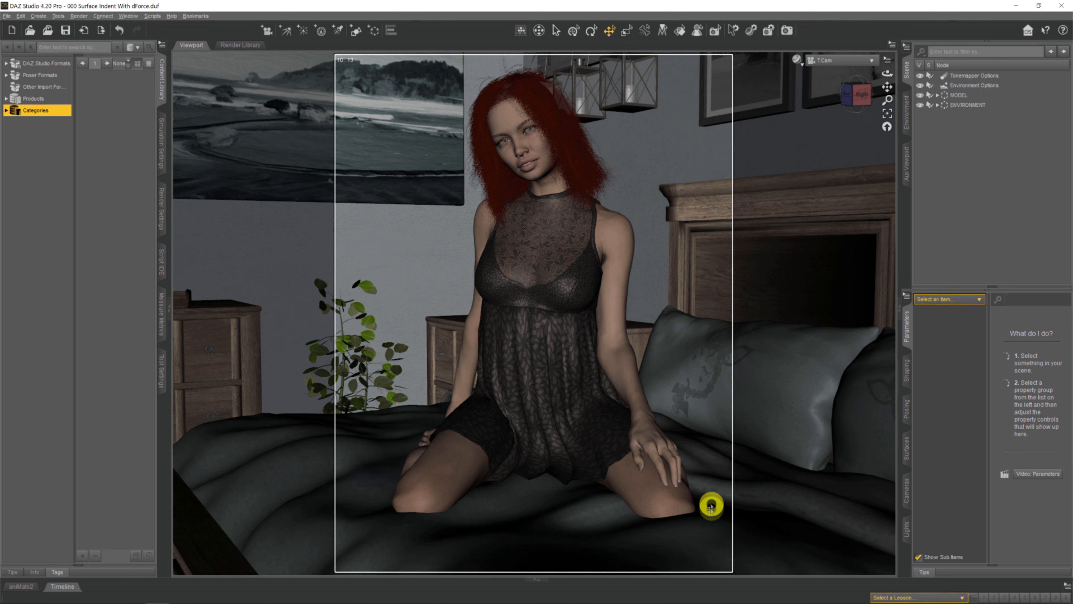
{"action": "mouse_move", "coordinate": [710, 509]}
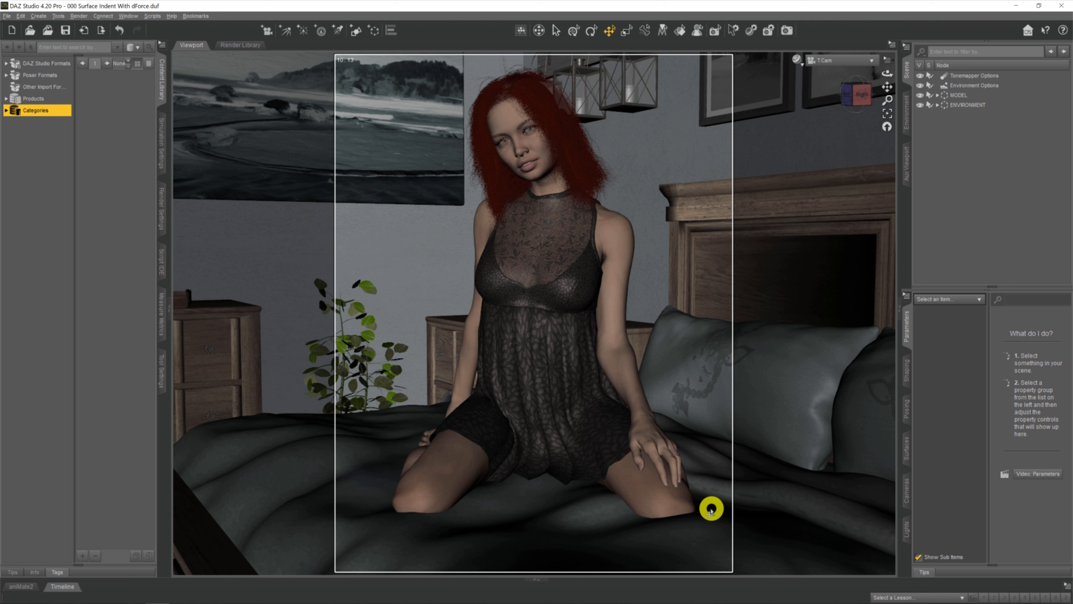
{"action": "mouse_move", "coordinate": [710, 478]}
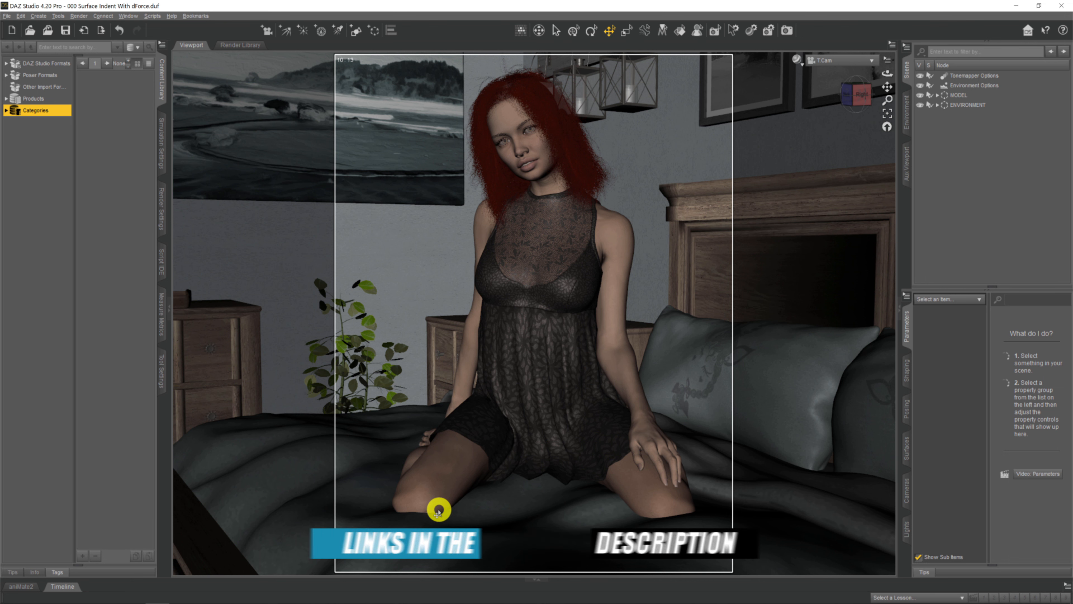
{"action": "mouse_move", "coordinate": [437, 509]}
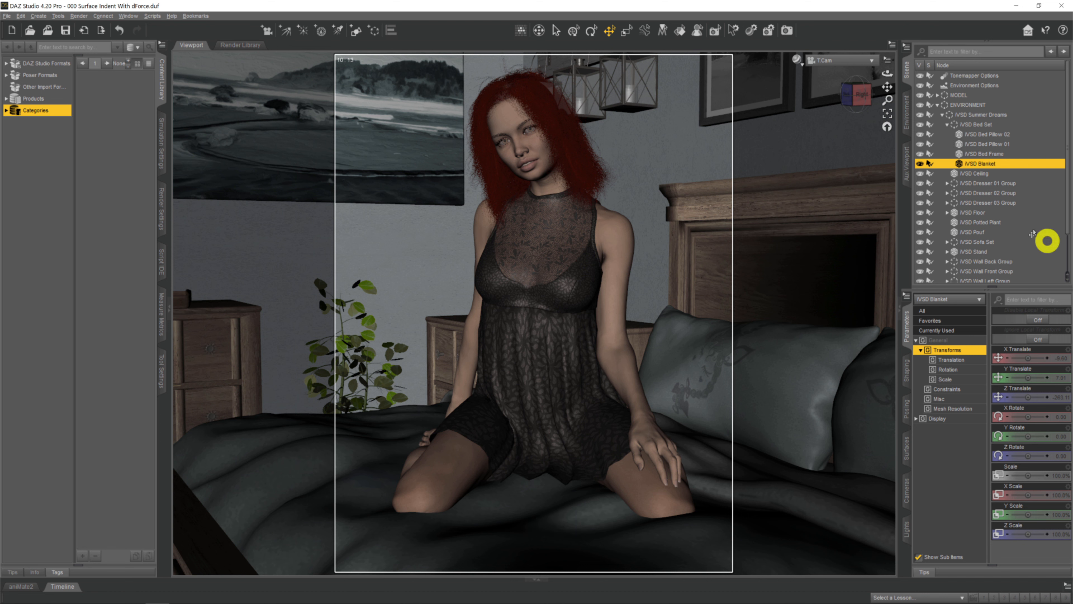
{"action": "mouse_move", "coordinate": [909, 159]}
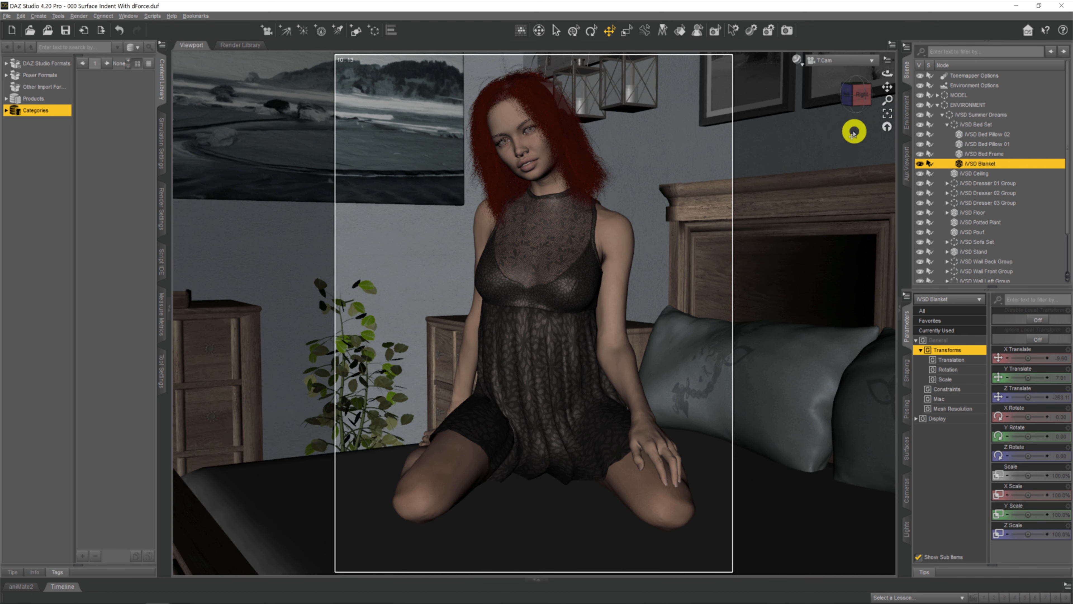
{"action": "mouse_move", "coordinate": [890, 83]}
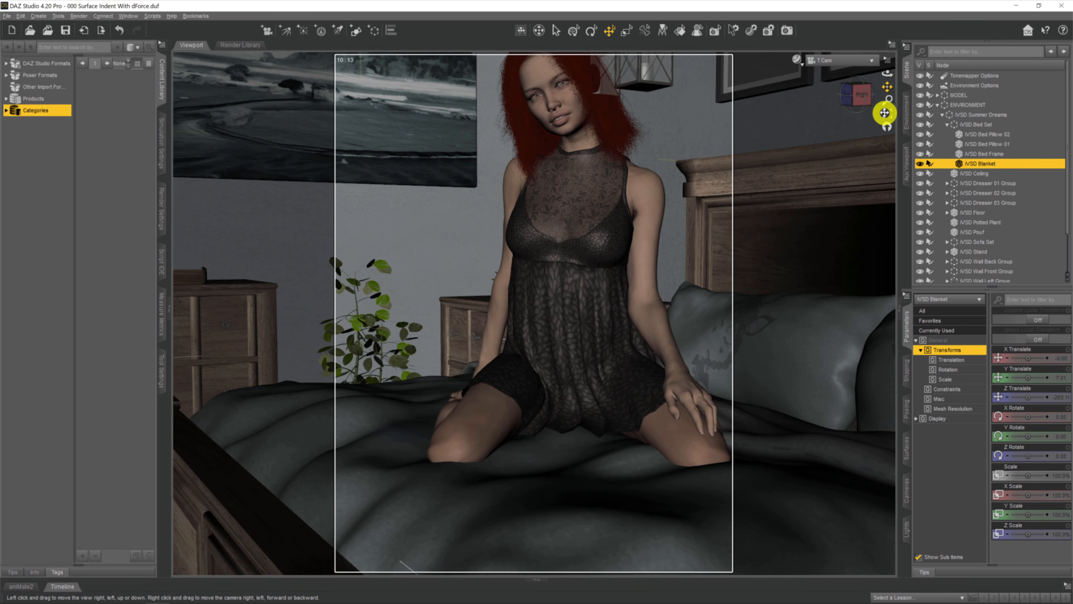
{"action": "mouse_move", "coordinate": [847, 129]}
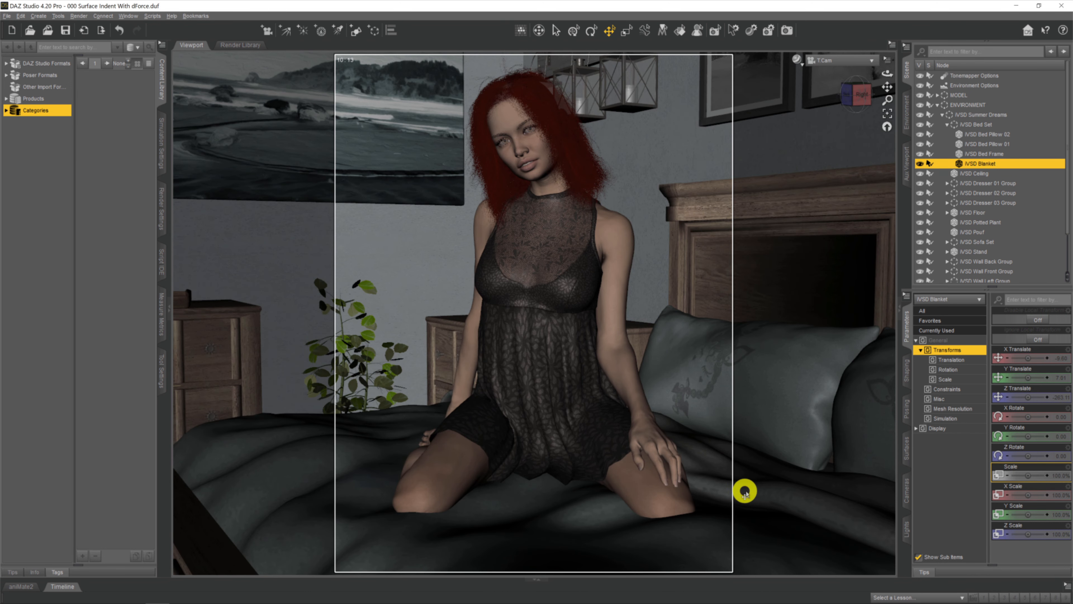
{"action": "mouse_move", "coordinate": [739, 505]}
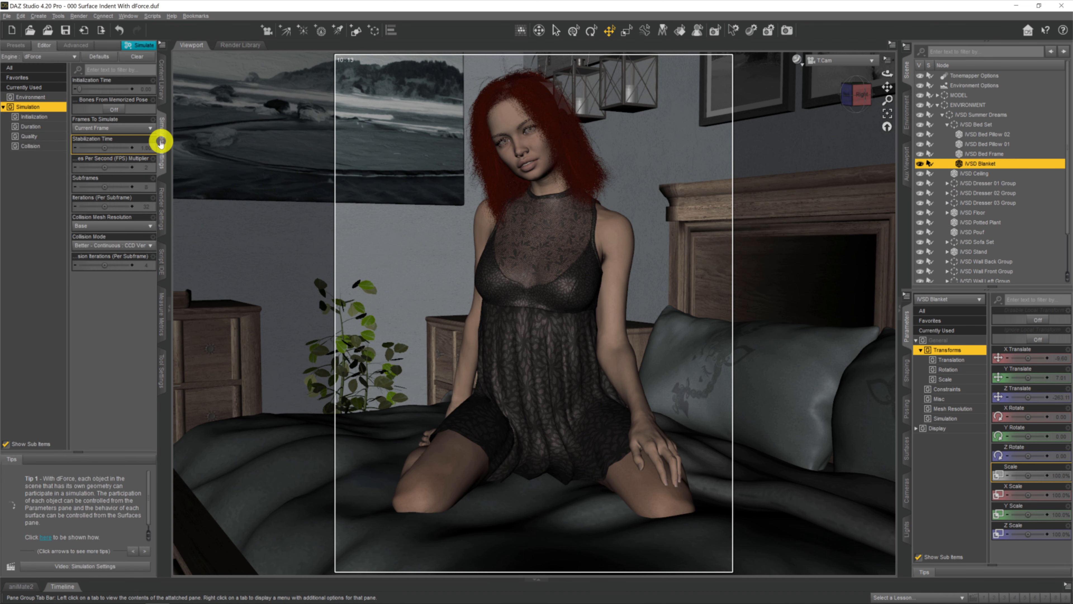
- Add a dForce Dynamic Surface modifier to the selected blanket
{"action": "right_click", "coordinate": [161, 140]}
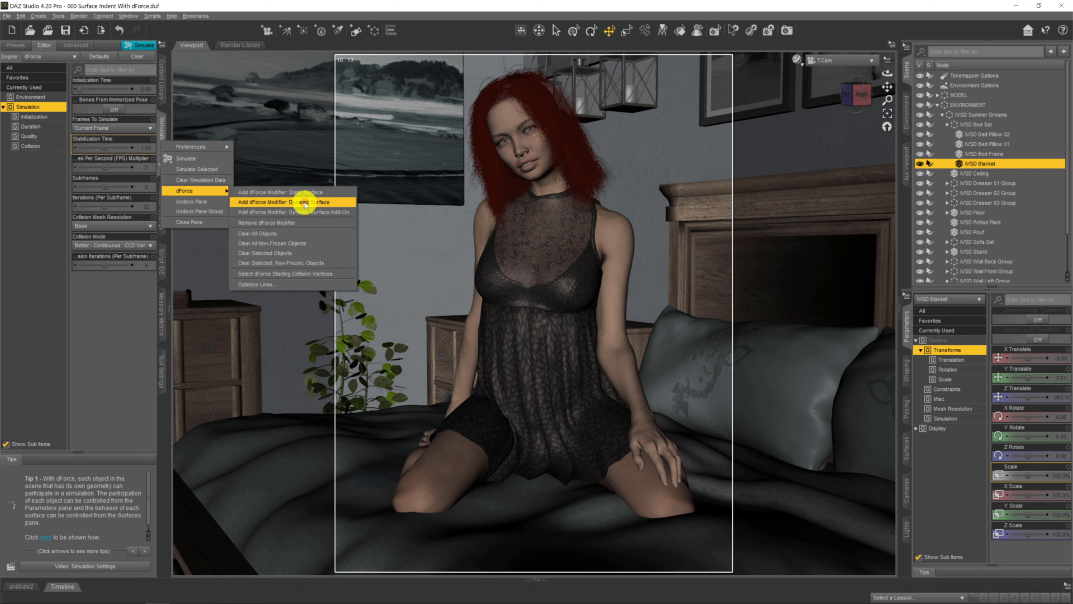
{"action": "left_click", "coordinate": [293, 202]}
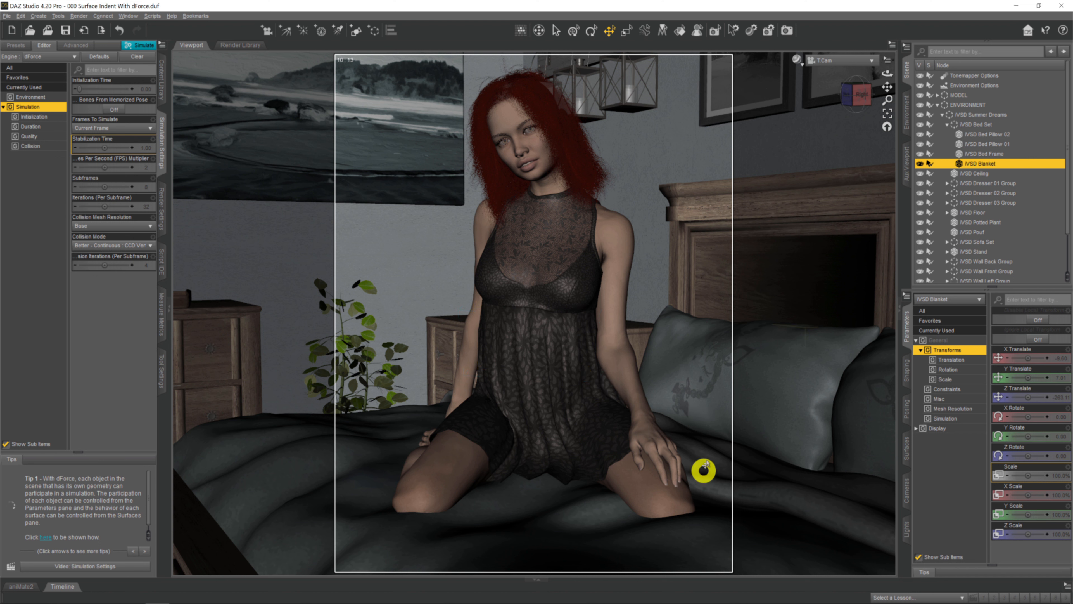
{"action": "mouse_move", "coordinate": [682, 507]}
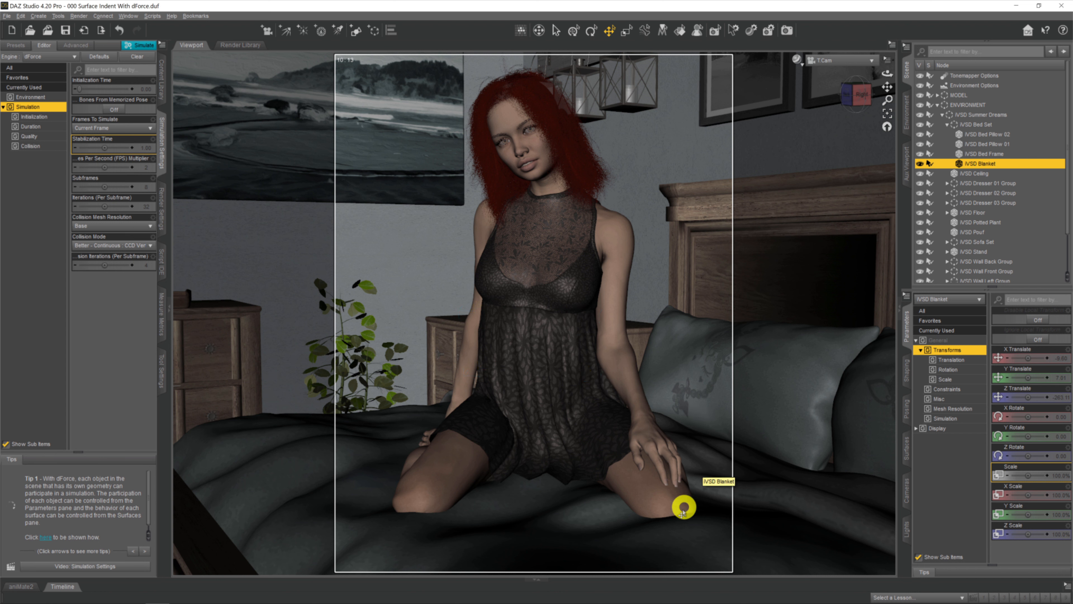
{"action": "mouse_move", "coordinate": [591, 354]}
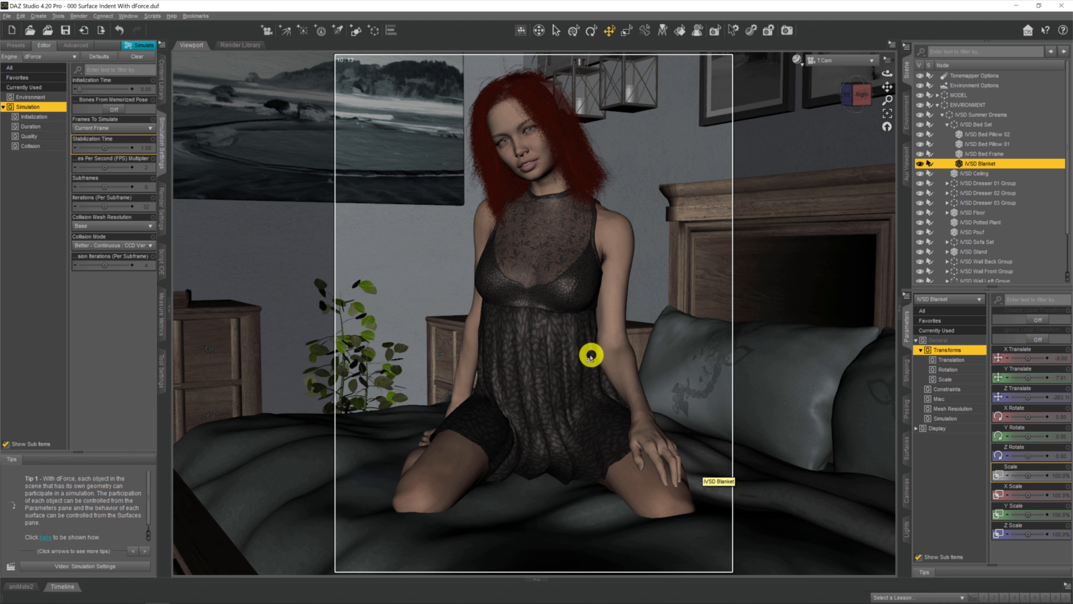
{"action": "mouse_move", "coordinate": [922, 100]}
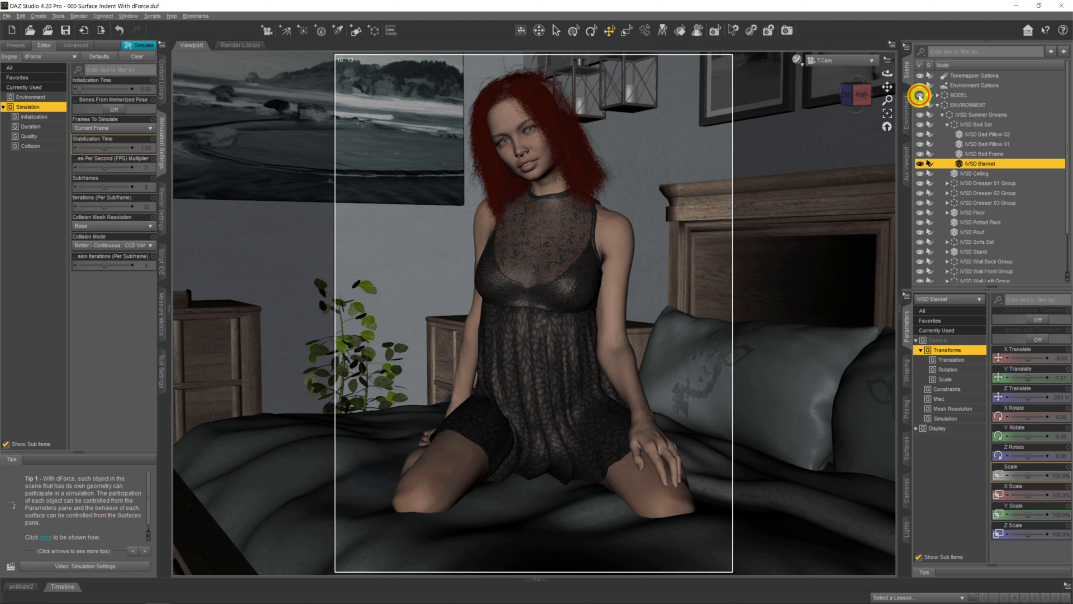
- Hide the kneeling figure and run a test dForce simulation on the blanket
{"action": "left_click", "coordinate": [113, 128]}
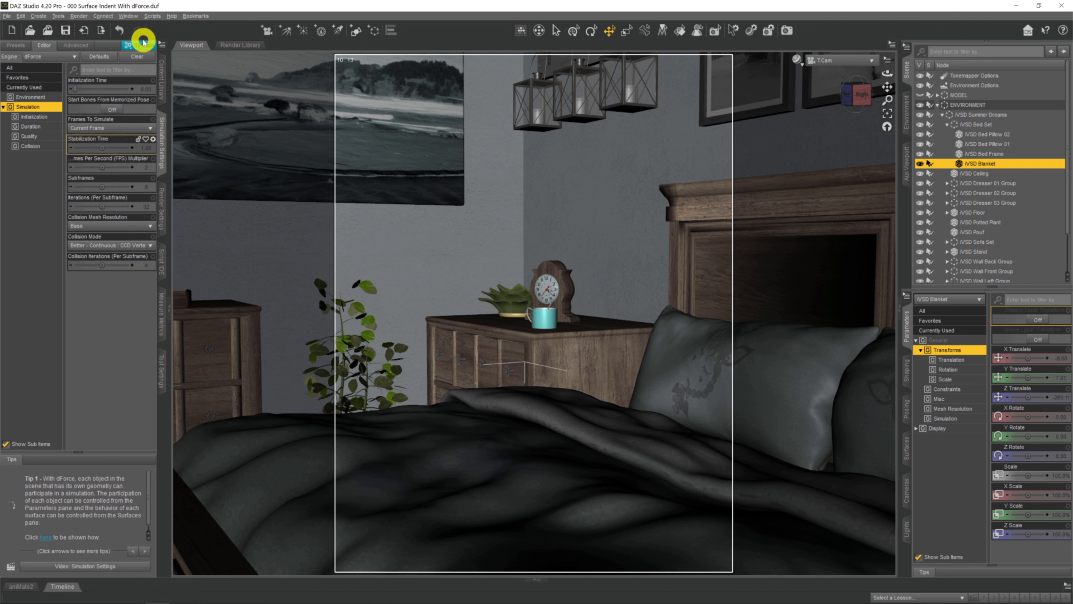
{"action": "mouse_move", "coordinate": [137, 39]}
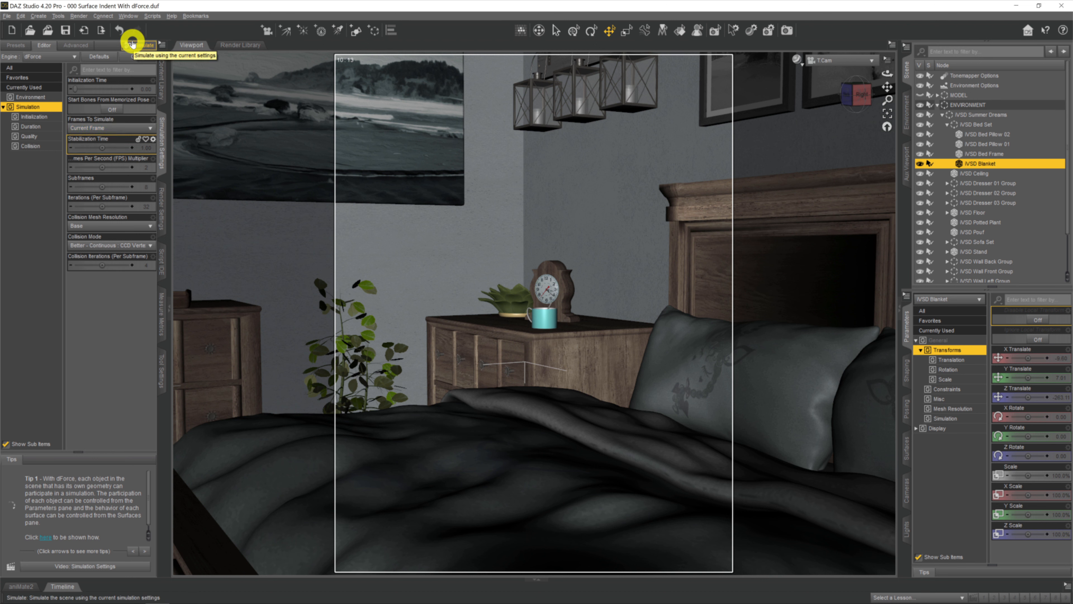
{"action": "left_click", "coordinate": [141, 45]}
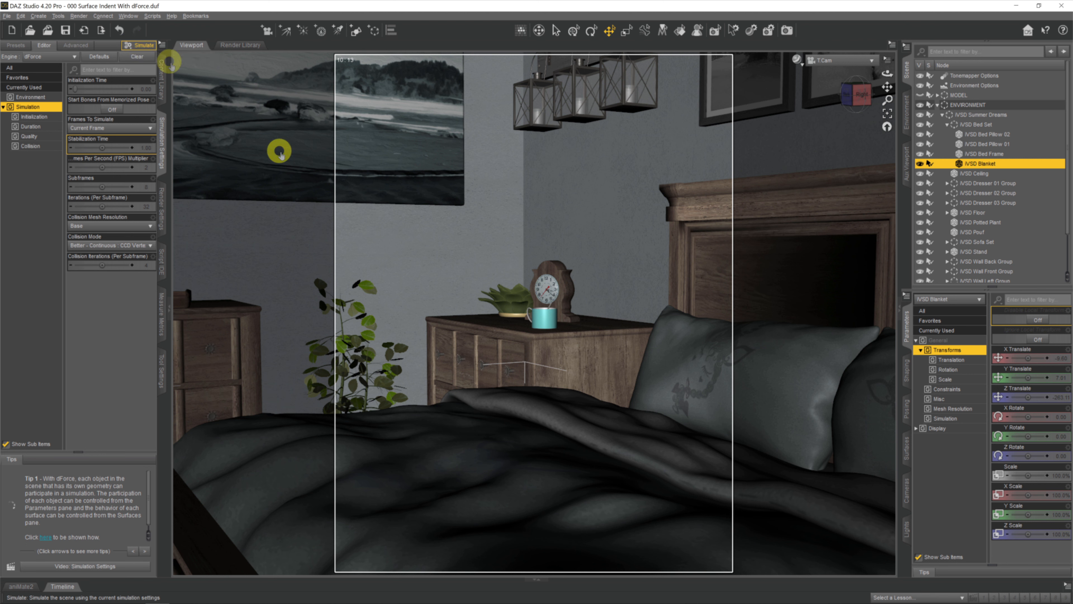
{"action": "left_click", "coordinate": [142, 45]}
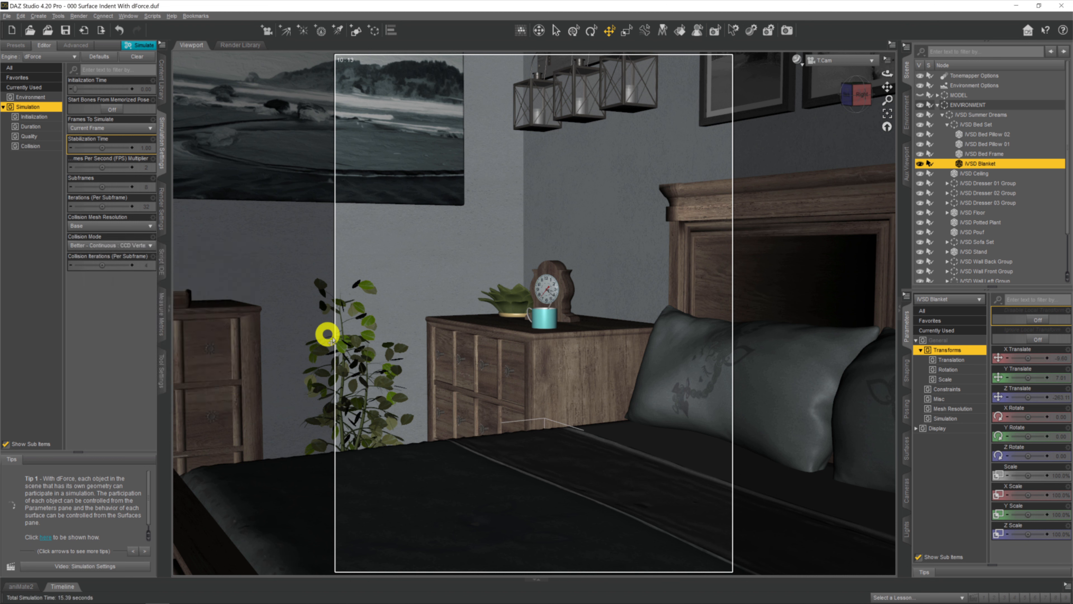
{"action": "mouse_move", "coordinate": [512, 428]}
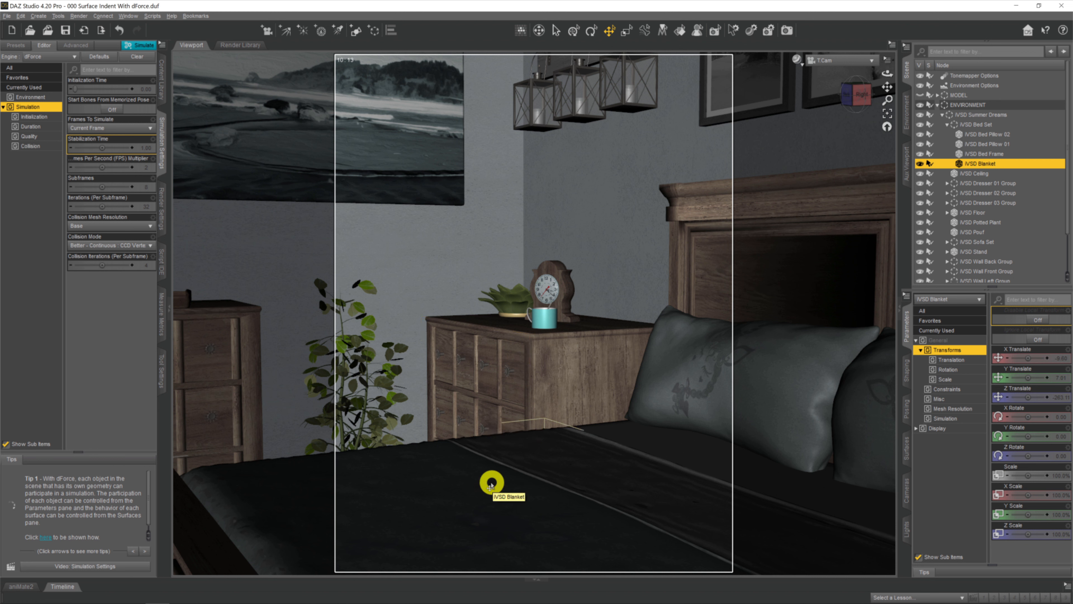
{"action": "mouse_move", "coordinate": [360, 318]}
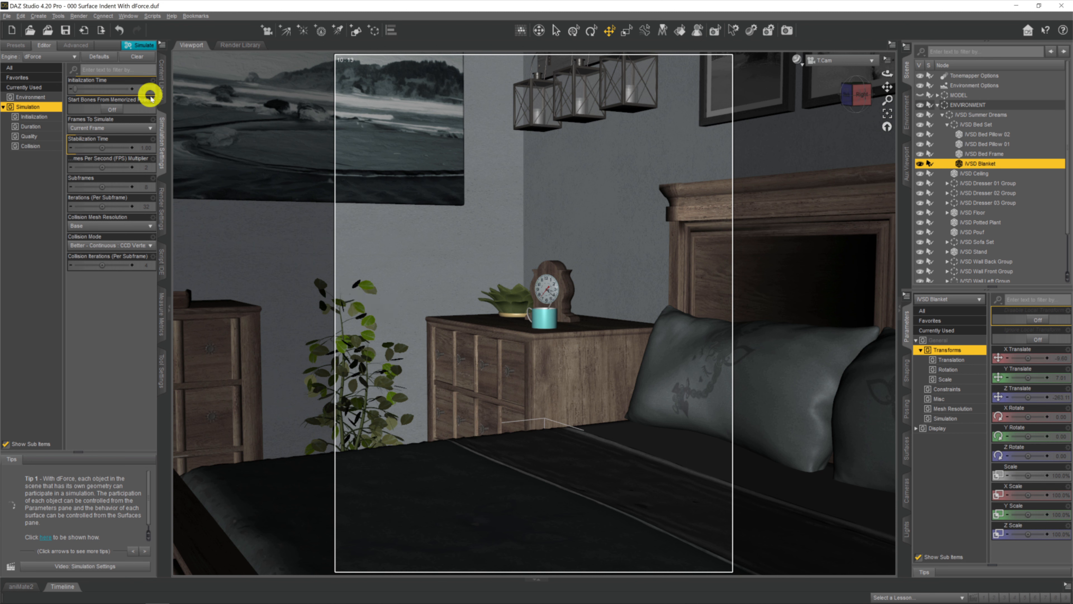
- Clear the blanket's simulation data via dForce > Clear Selected Objects, restoring its folds
{"action": "left_click", "coordinate": [162, 45]}
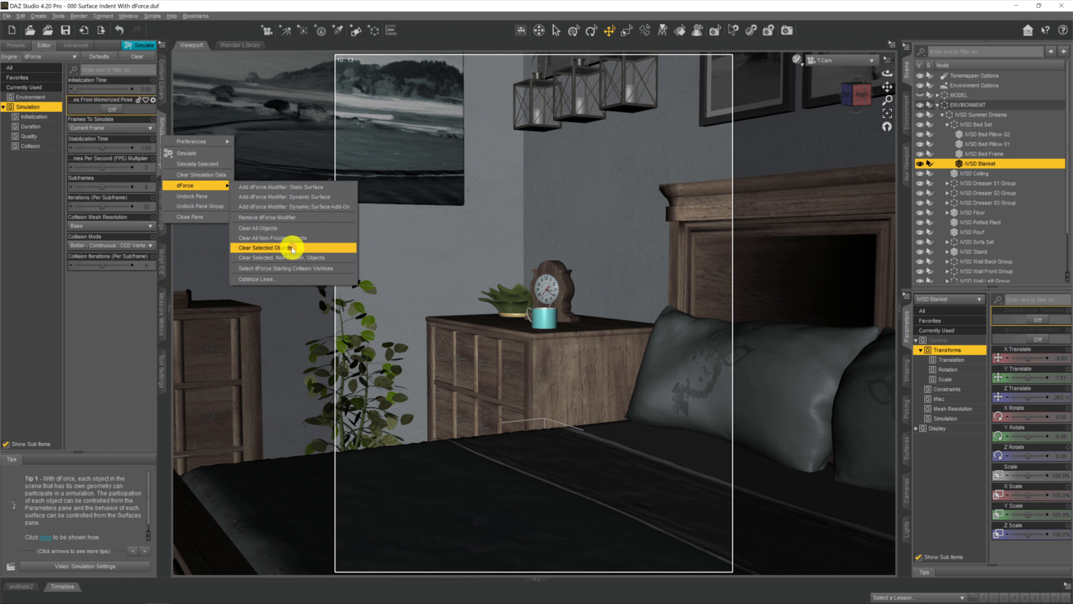
{"action": "left_click", "coordinate": [274, 247]}
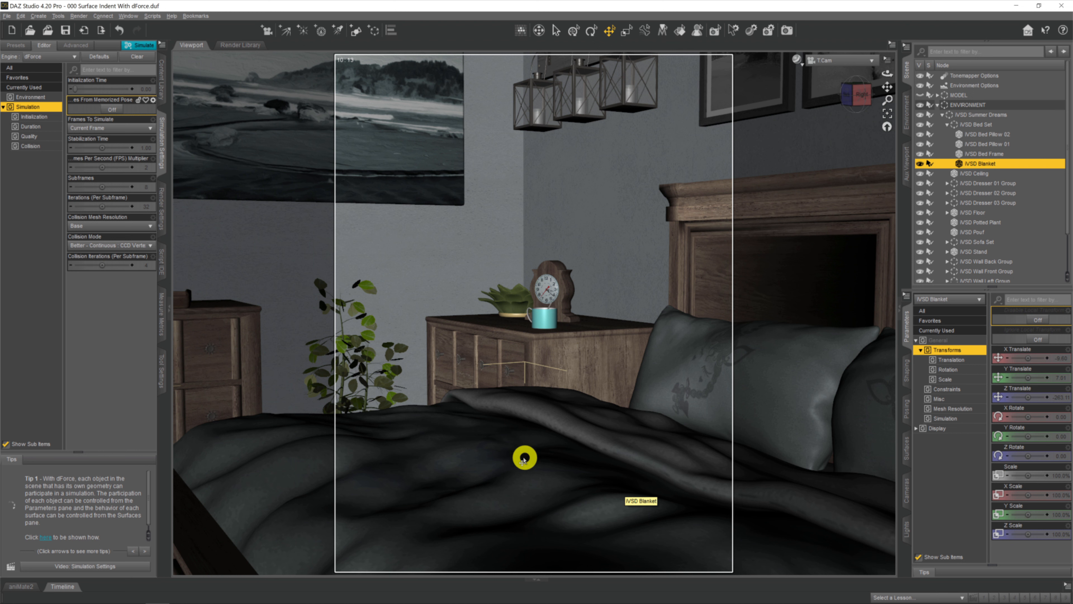
{"action": "mouse_move", "coordinate": [521, 452]}
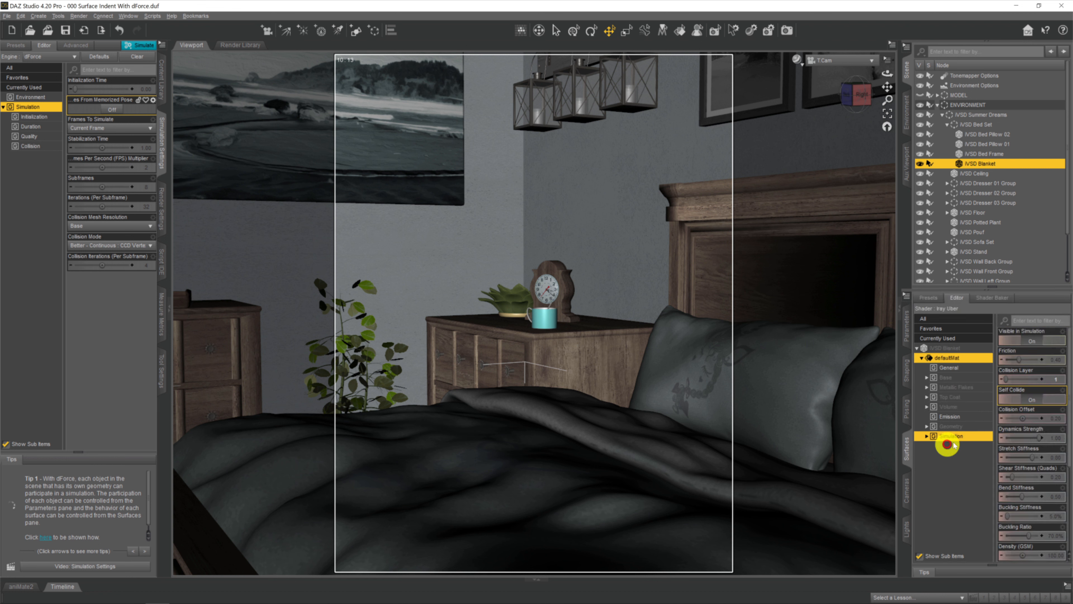
- Review the blanket's Simulation surface group: friction, stiffness and damping values
{"action": "left_click", "coordinate": [947, 357]}
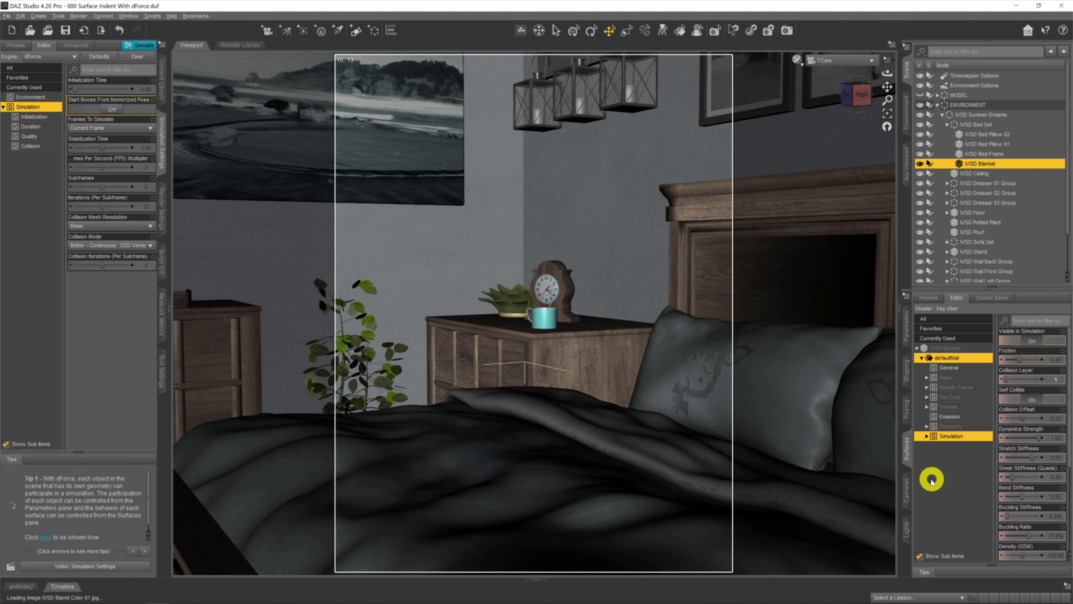
{"action": "scroll", "scroll_direction": "down", "scroll_amount": 3}
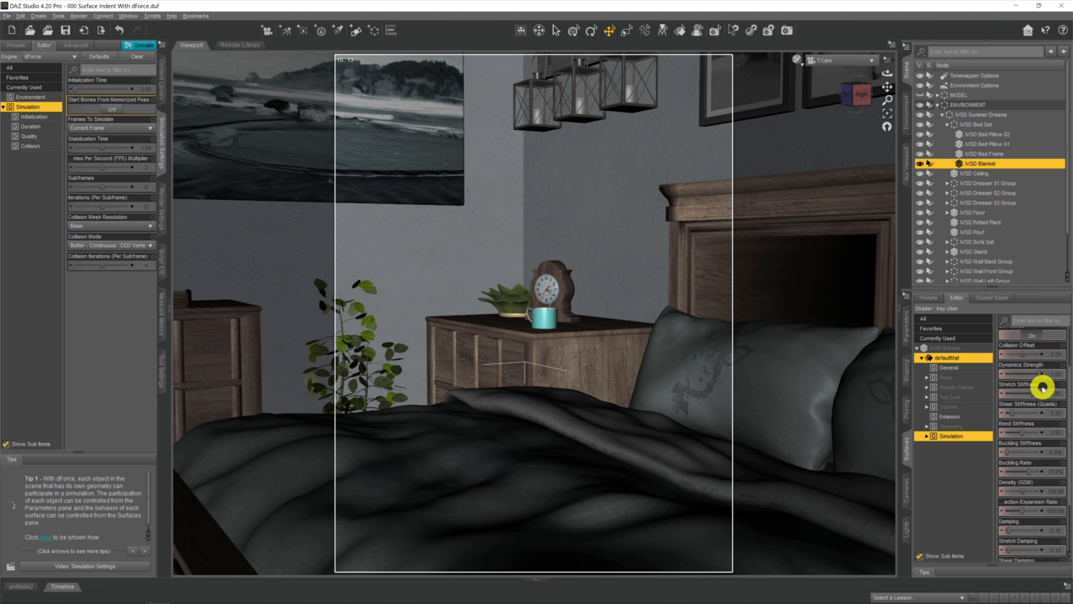
{"action": "scroll", "scroll_direction": "down", "scroll_amount": 3}
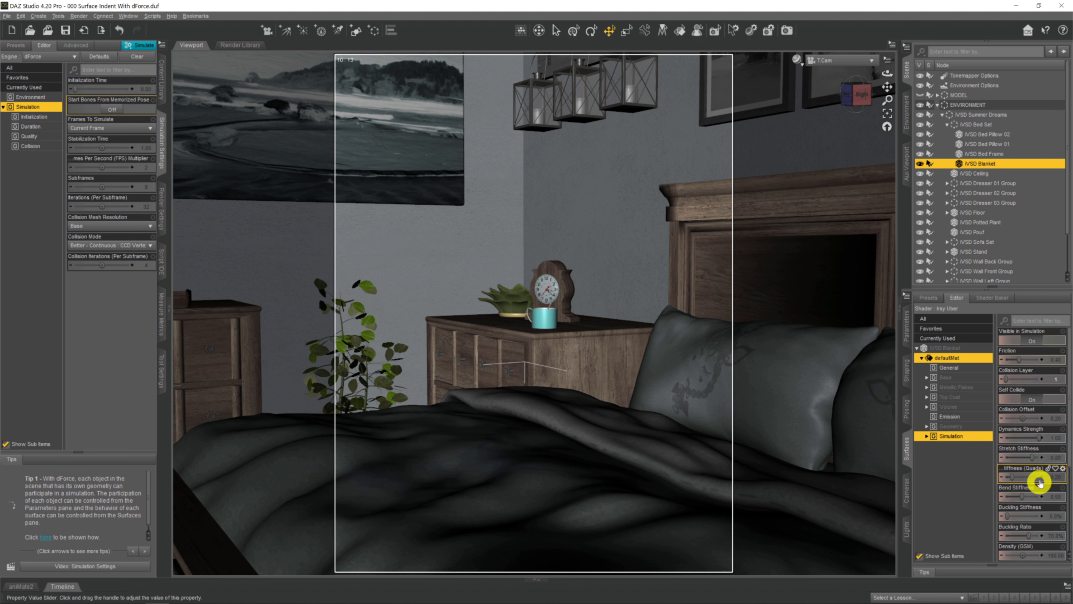
{"action": "scroll", "scroll_direction": "down", "scroll_amount": 3}
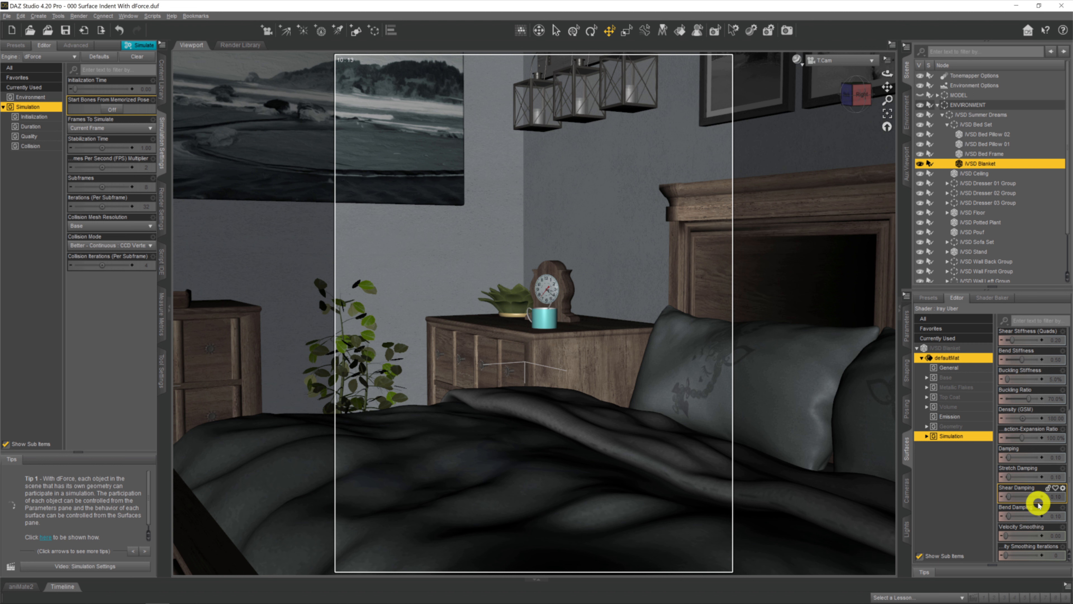
{"action": "scroll", "scroll_direction": "up", "scroll_amount": 3}
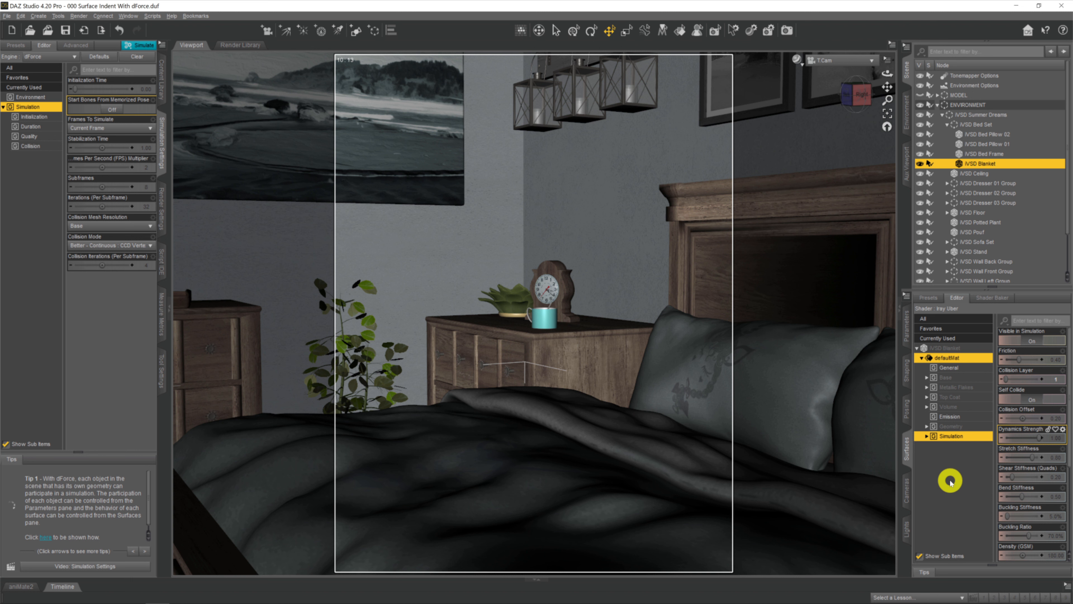
{"action": "mouse_move", "coordinate": [617, 487]}
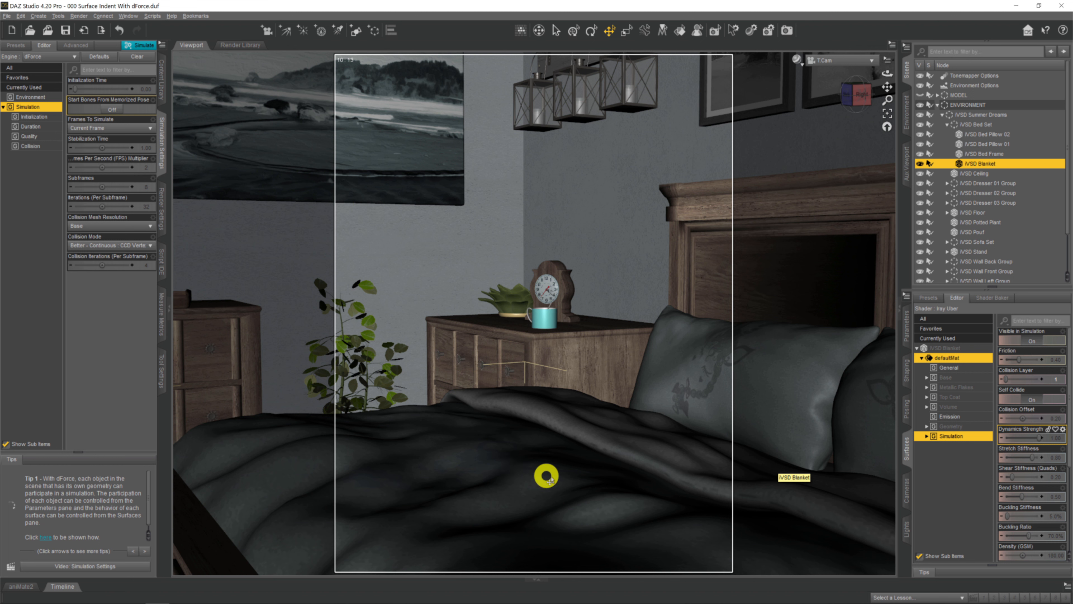
{"action": "mouse_move", "coordinate": [908, 479]}
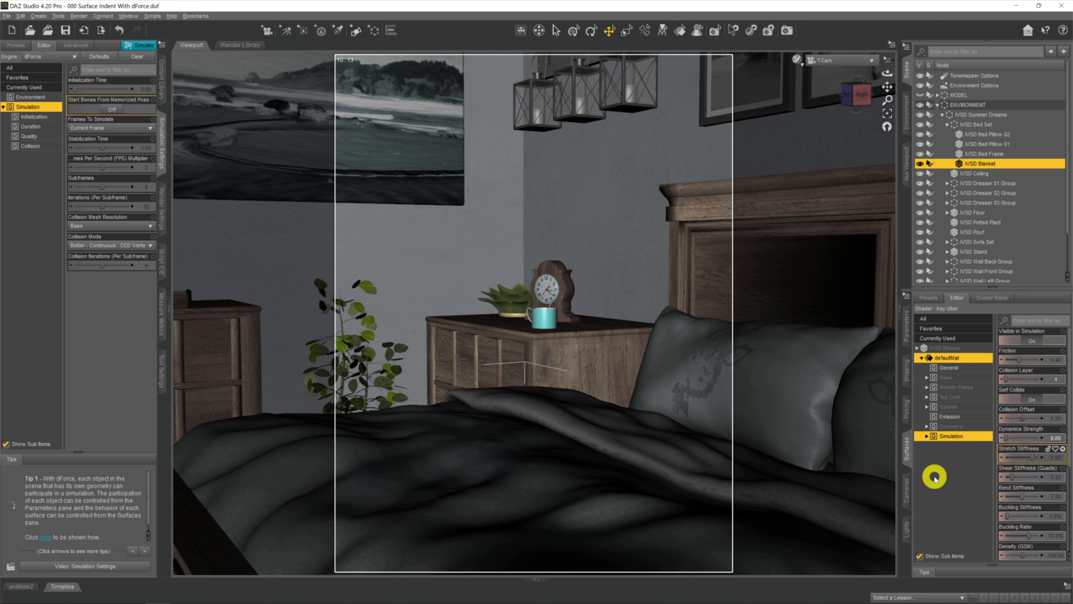
{"action": "mouse_move", "coordinate": [721, 472]}
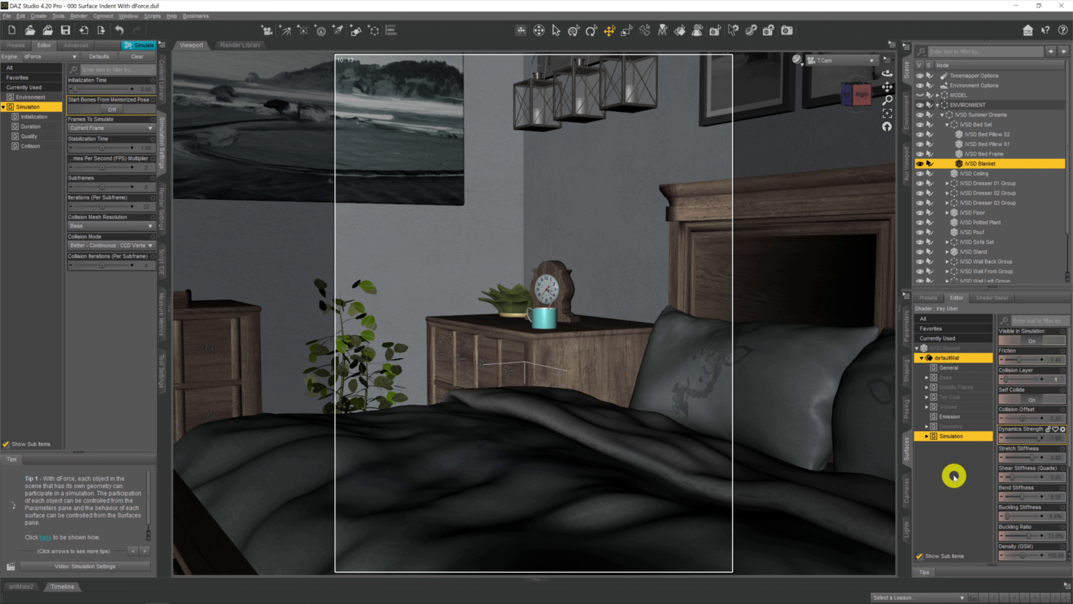
{"action": "mouse_move", "coordinate": [825, 471]}
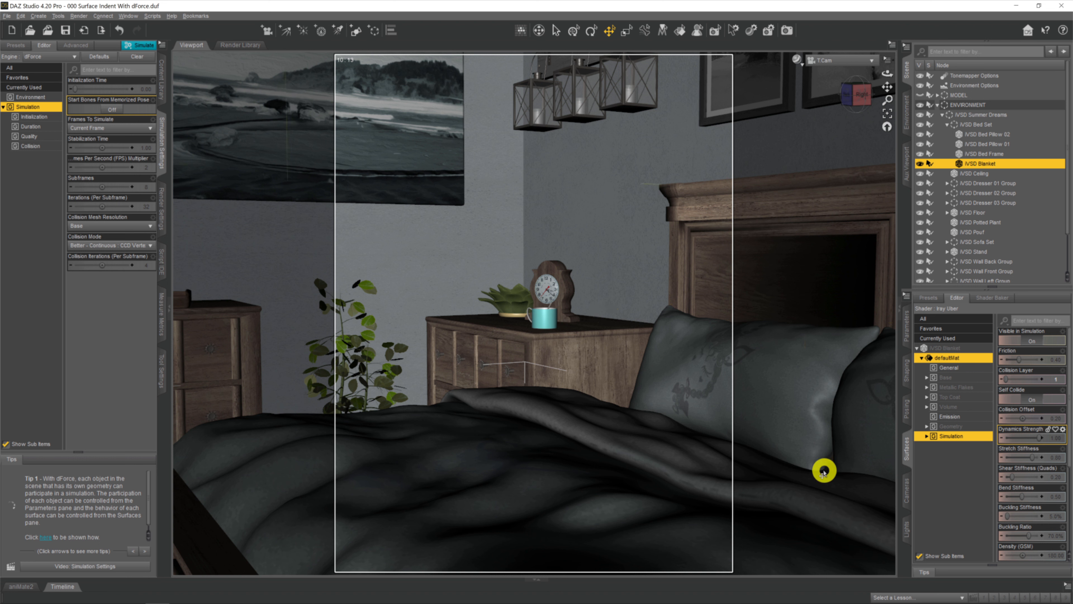
{"action": "mouse_move", "coordinate": [812, 464]}
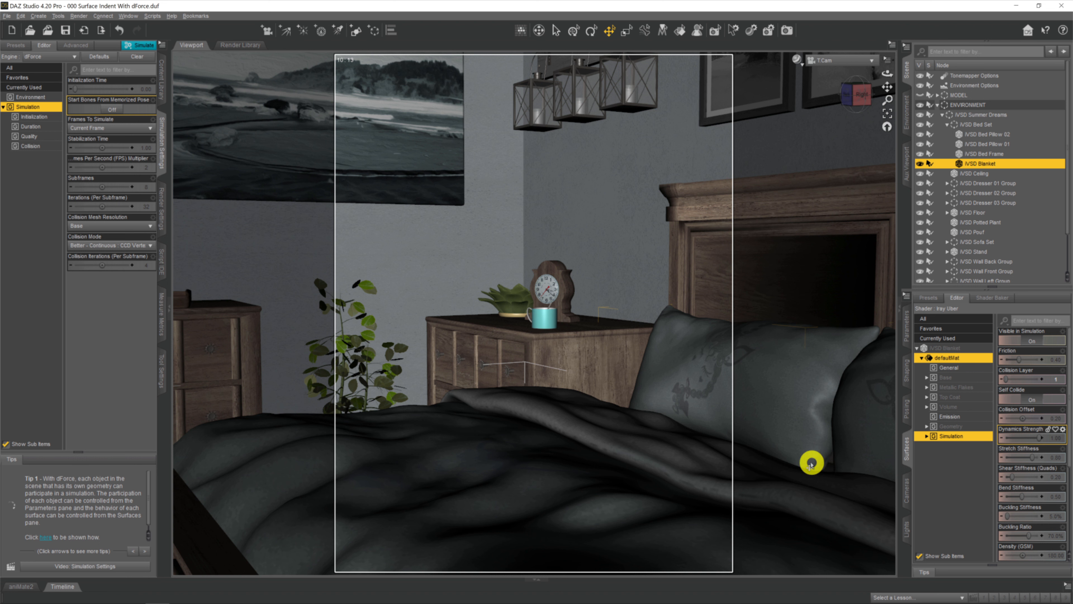
{"action": "mouse_move", "coordinate": [730, 475]}
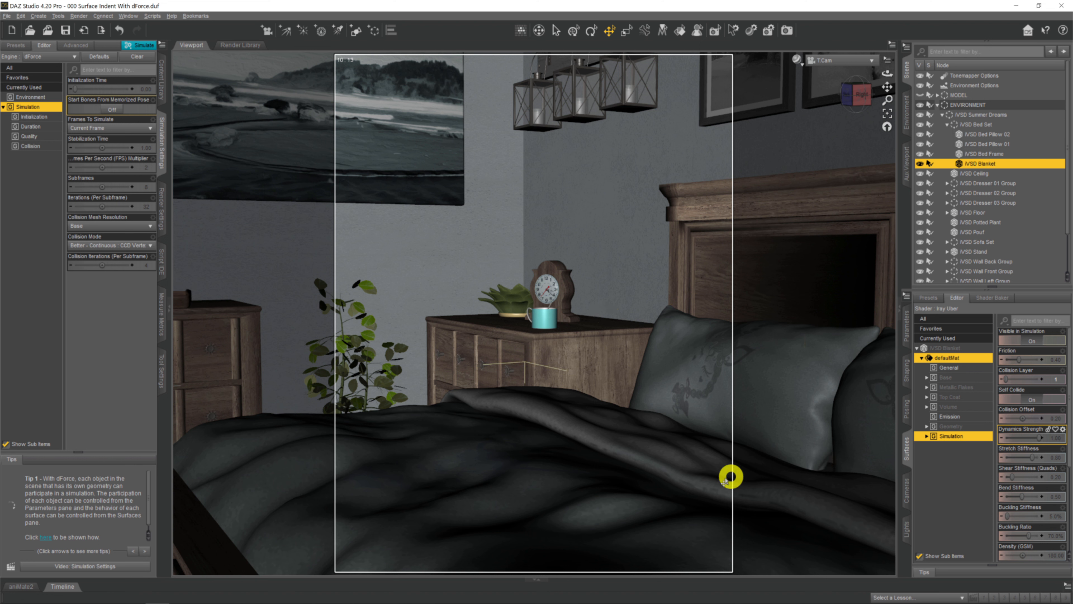
{"action": "mouse_move", "coordinate": [767, 486]}
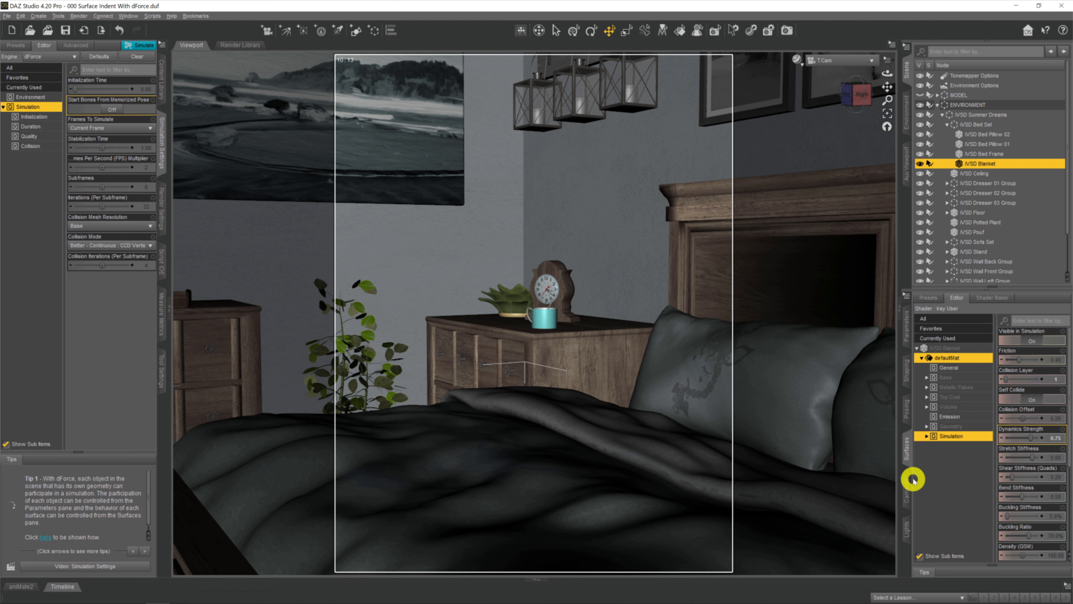
{"action": "mouse_move", "coordinate": [951, 466]}
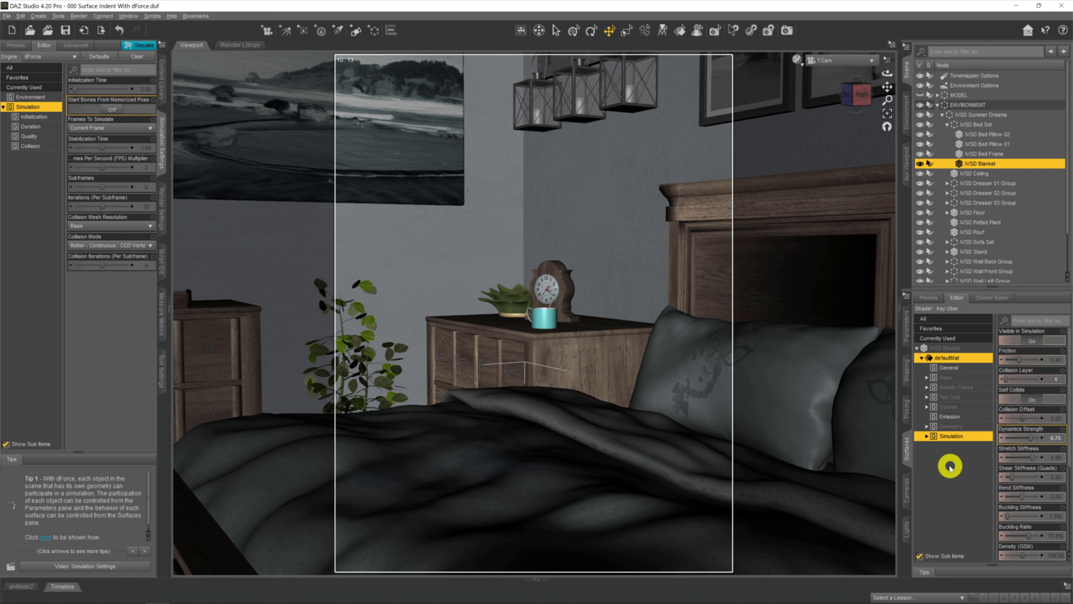
{"action": "mouse_move", "coordinate": [691, 497]}
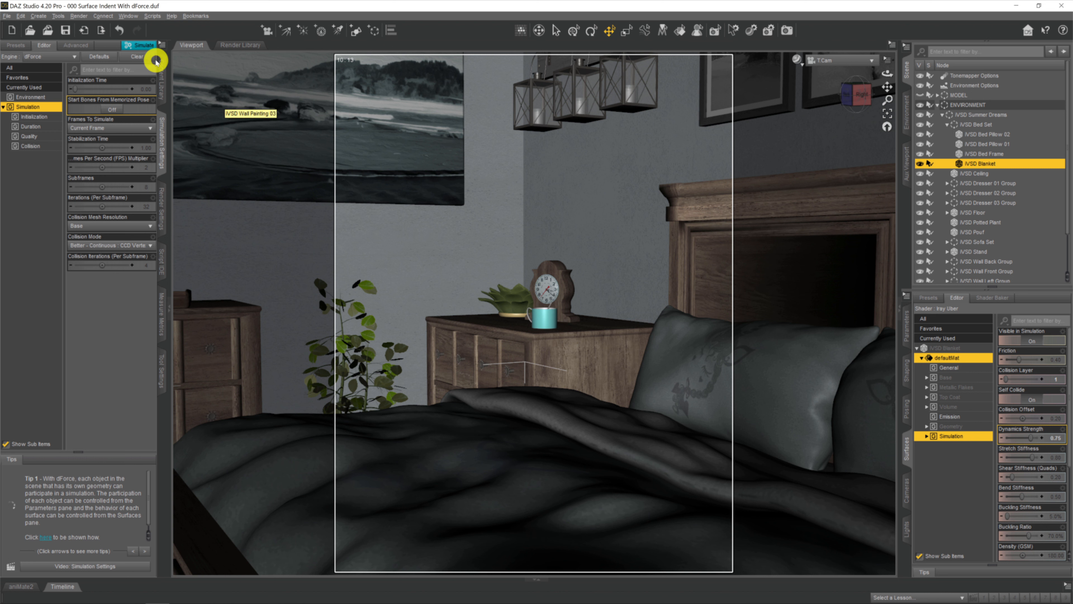
{"action": "mouse_move", "coordinate": [143, 45]}
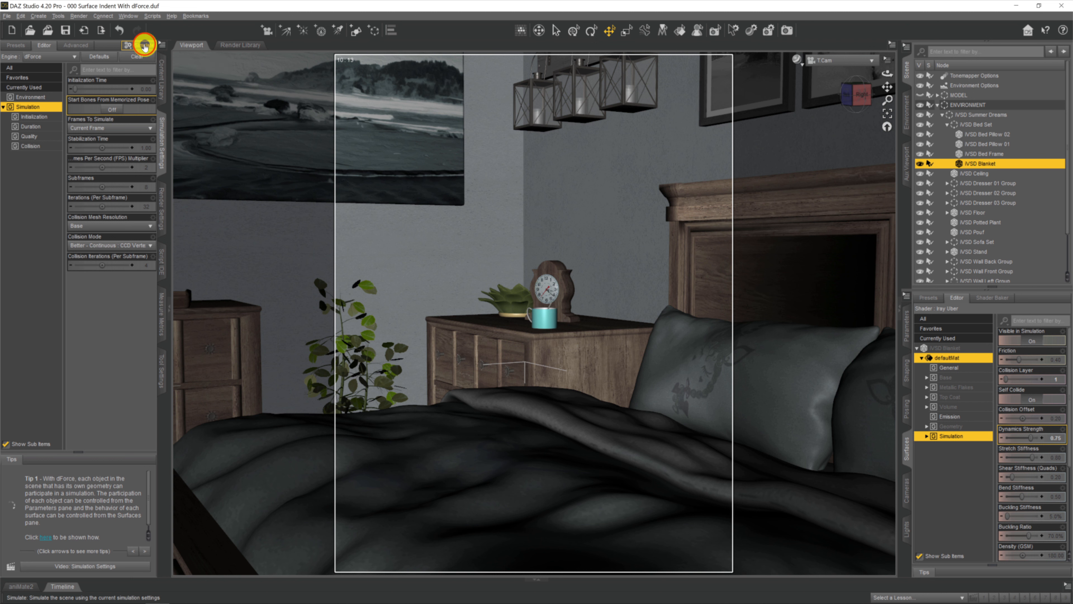
- Simulate the blanket at 0.75 dynamics strength so it settles while keeping its folds
{"action": "left_click", "coordinate": [141, 45]}
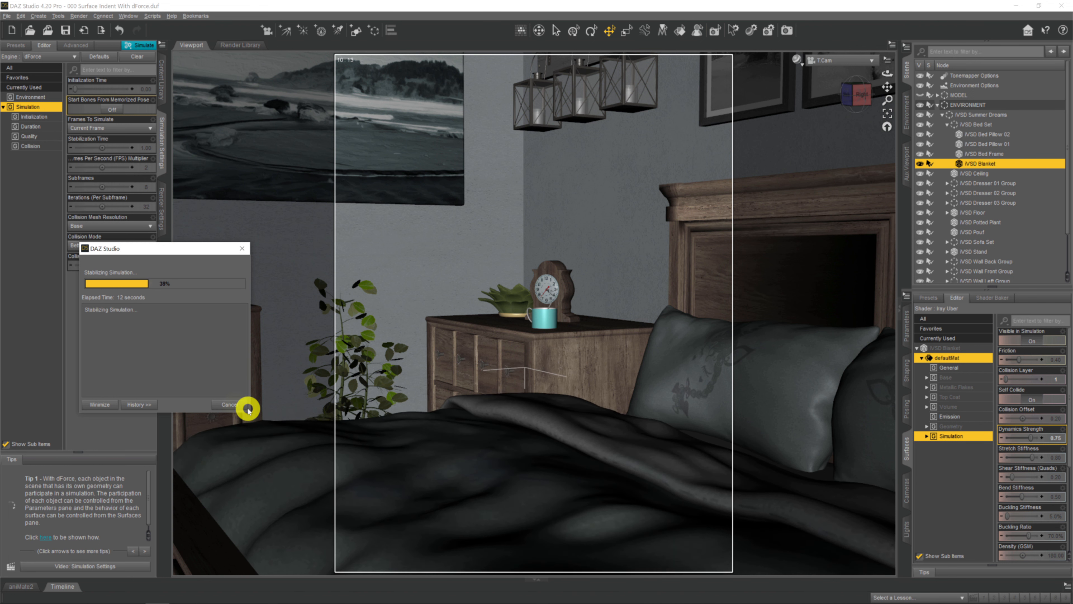
{"action": "left_click", "coordinate": [229, 403]}
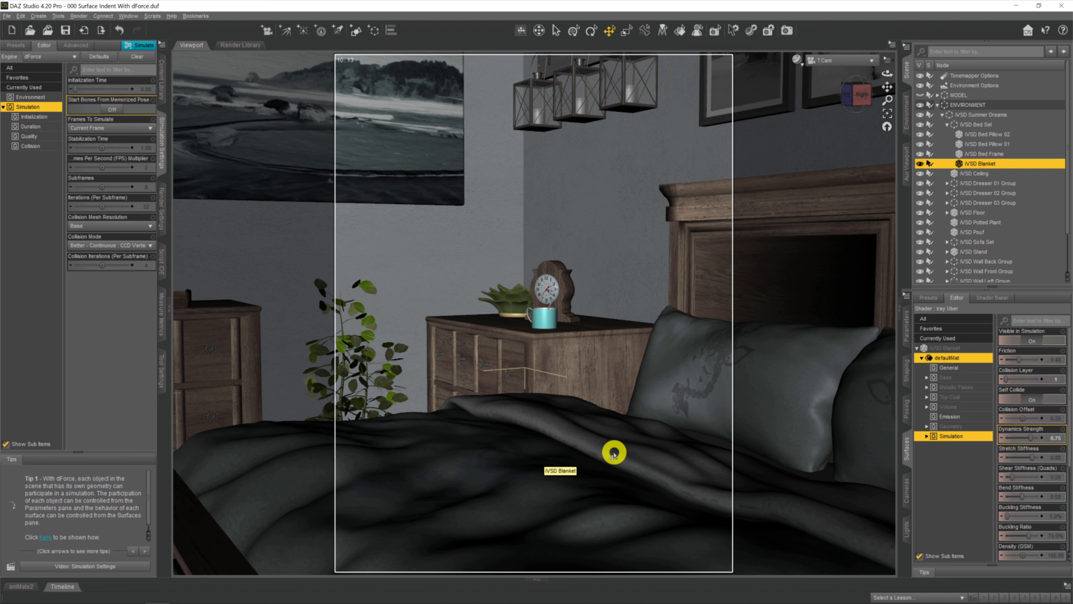
{"action": "mouse_move", "coordinate": [595, 439]}
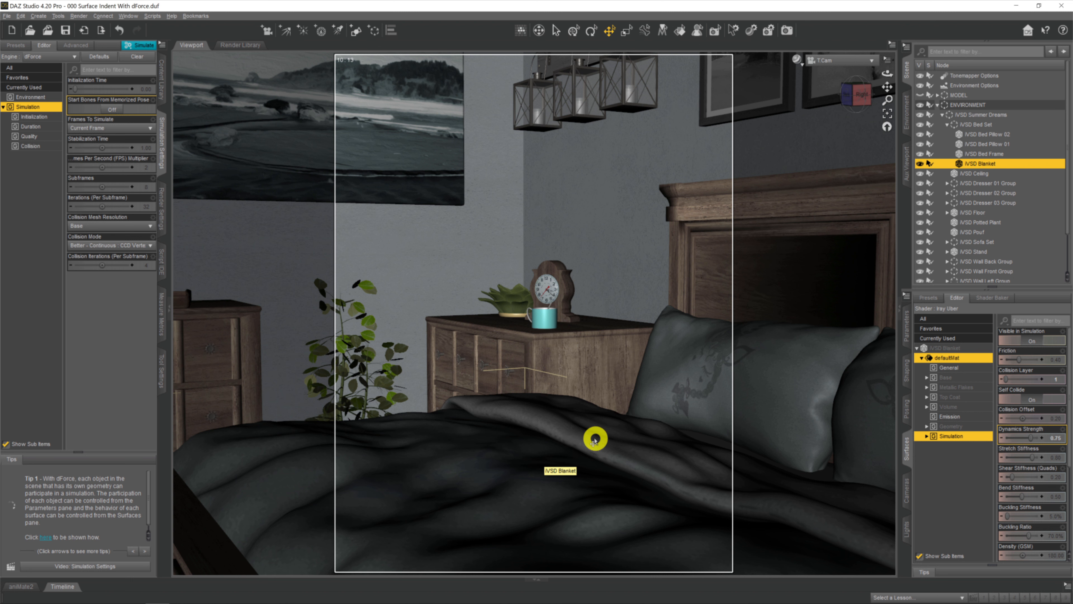
{"action": "mouse_move", "coordinate": [755, 315]}
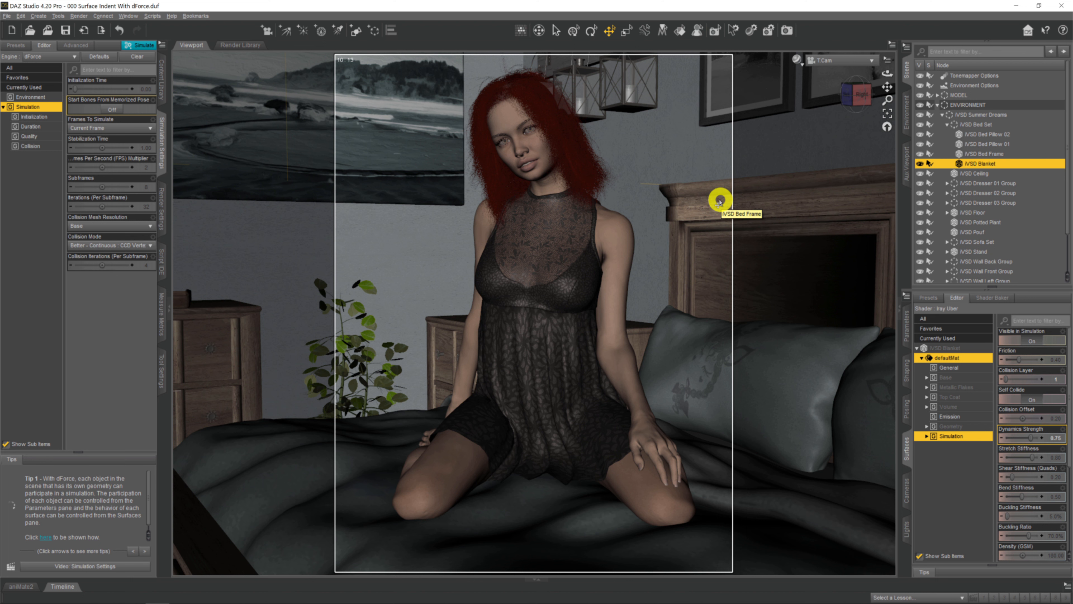
{"action": "mouse_move", "coordinate": [685, 266]}
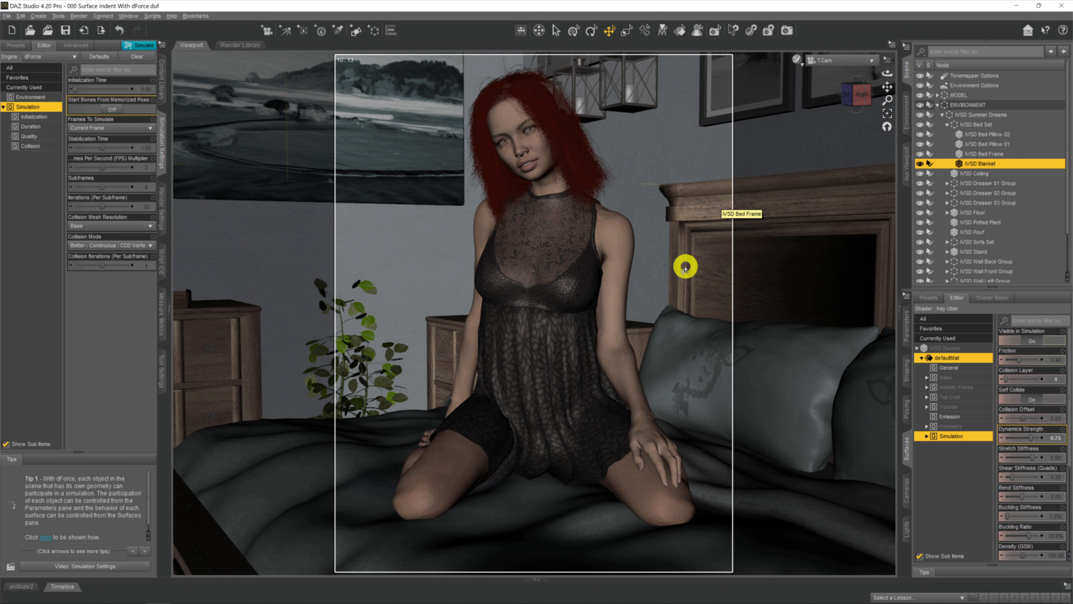
{"action": "mouse_move", "coordinate": [685, 280]}
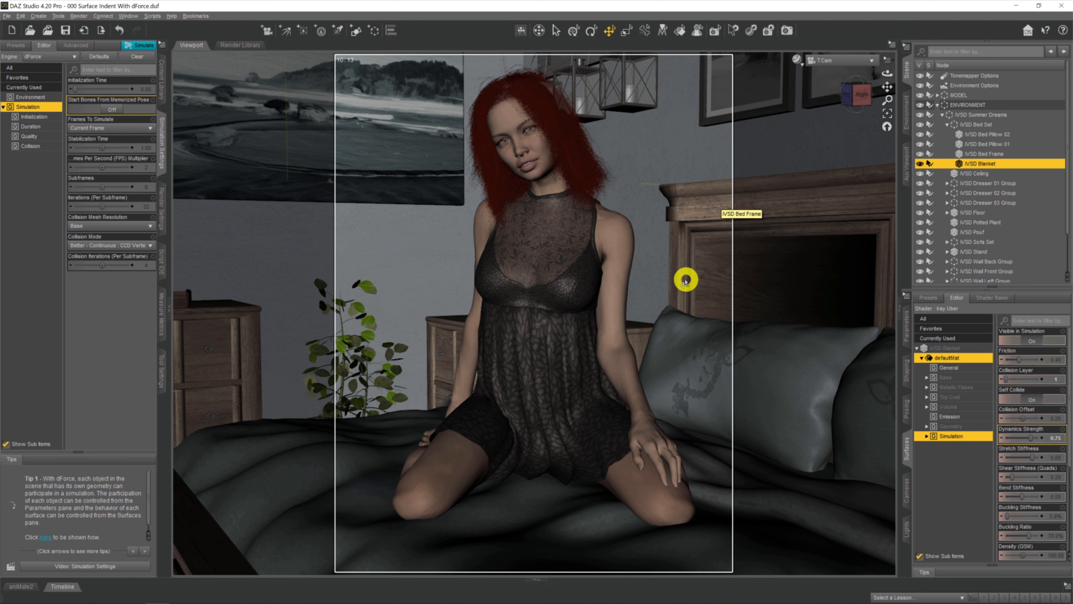
{"action": "mouse_move", "coordinate": [693, 269]}
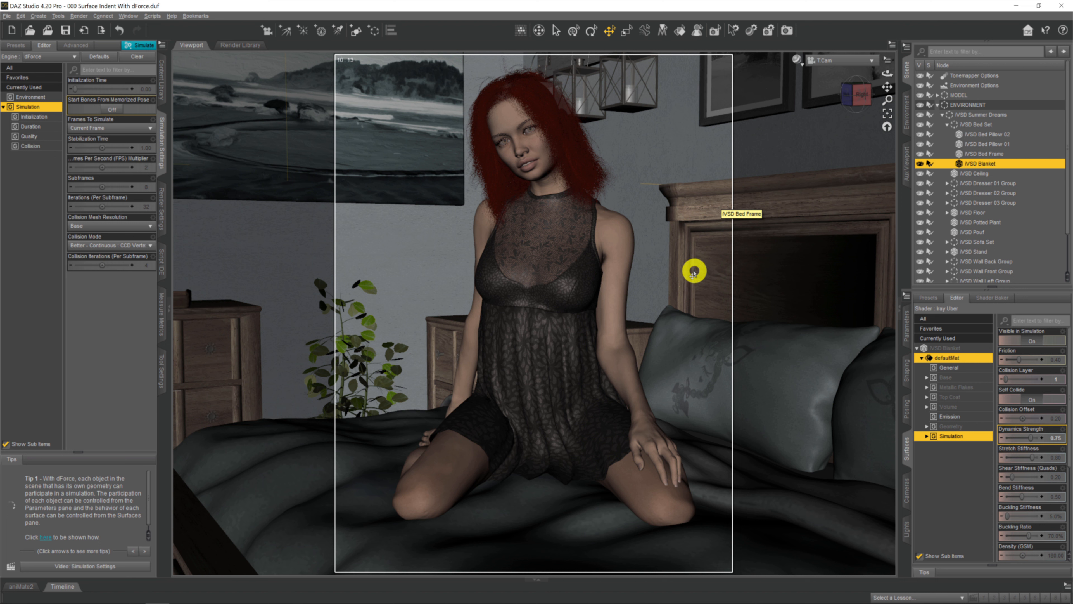
{"action": "mouse_move", "coordinate": [689, 286]}
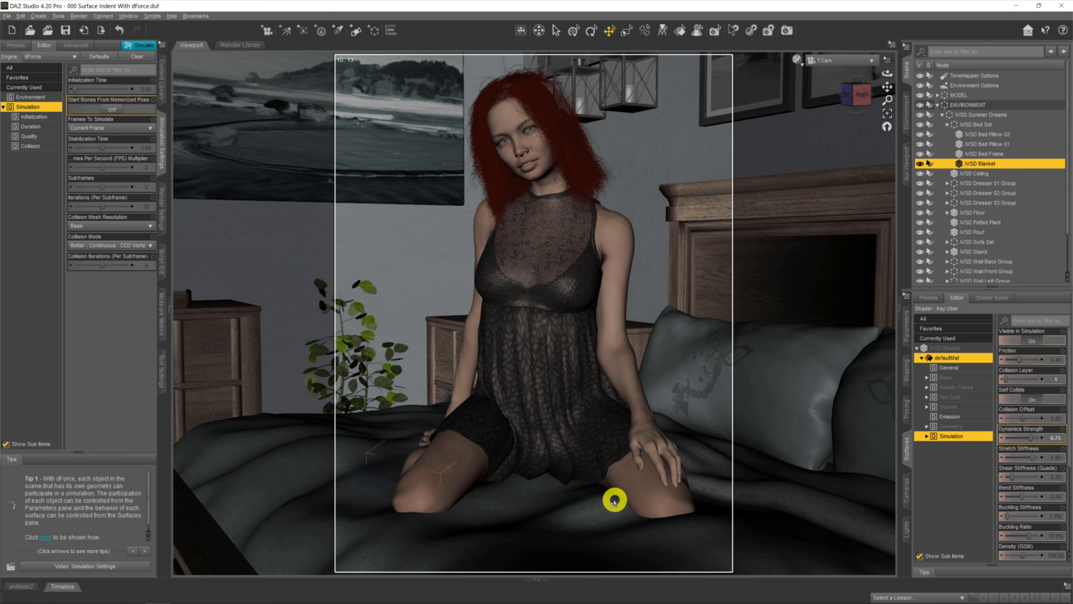
{"action": "mouse_move", "coordinate": [614, 498]}
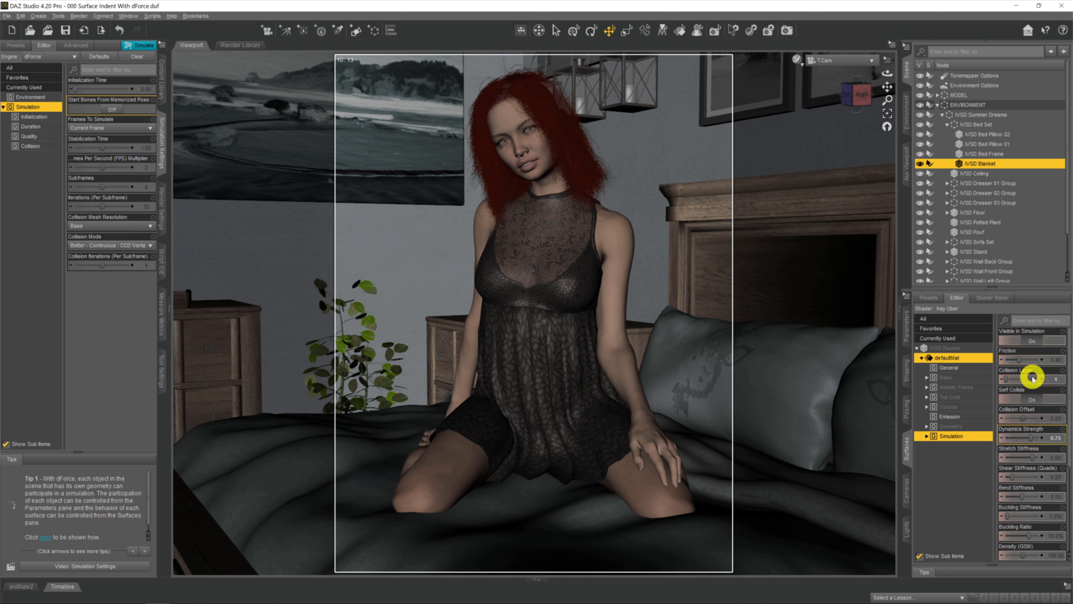
{"action": "mouse_move", "coordinate": [870, 456]}
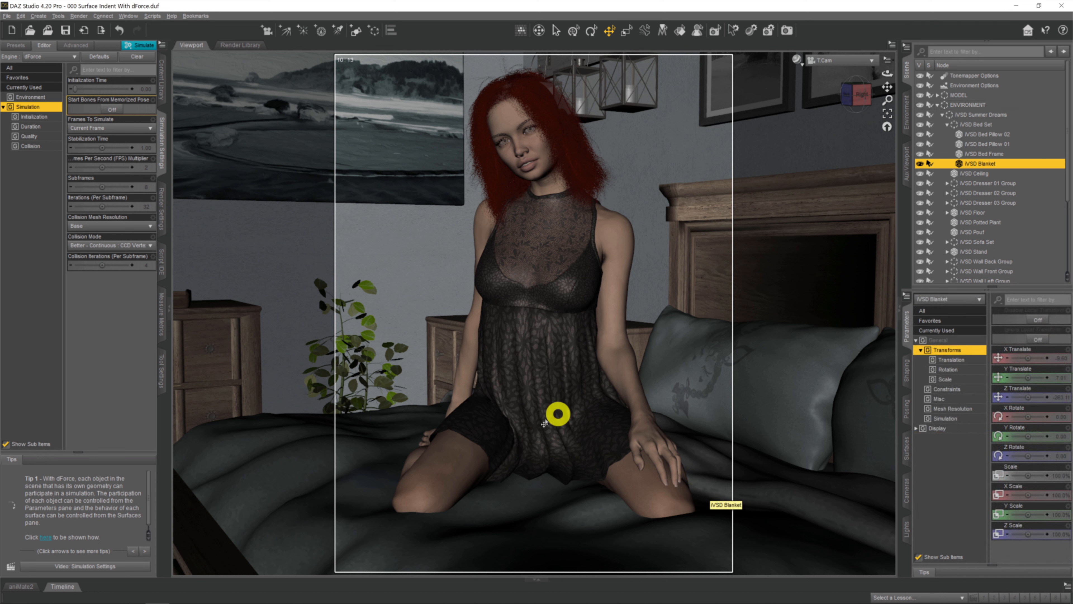
{"action": "mouse_move", "coordinate": [95, 536]}
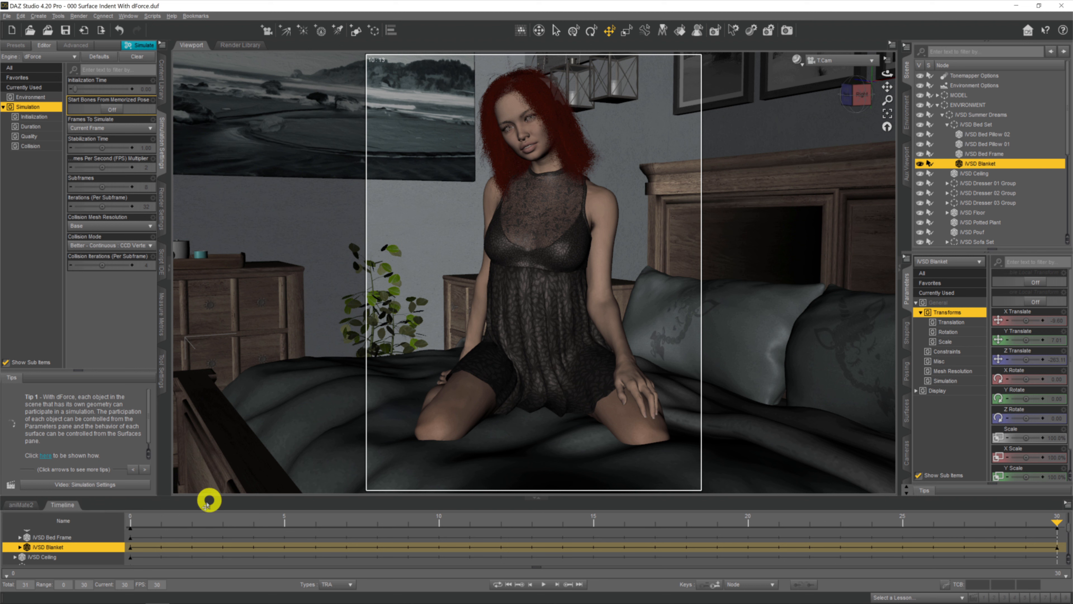
{"action": "mouse_move", "coordinate": [402, 378]}
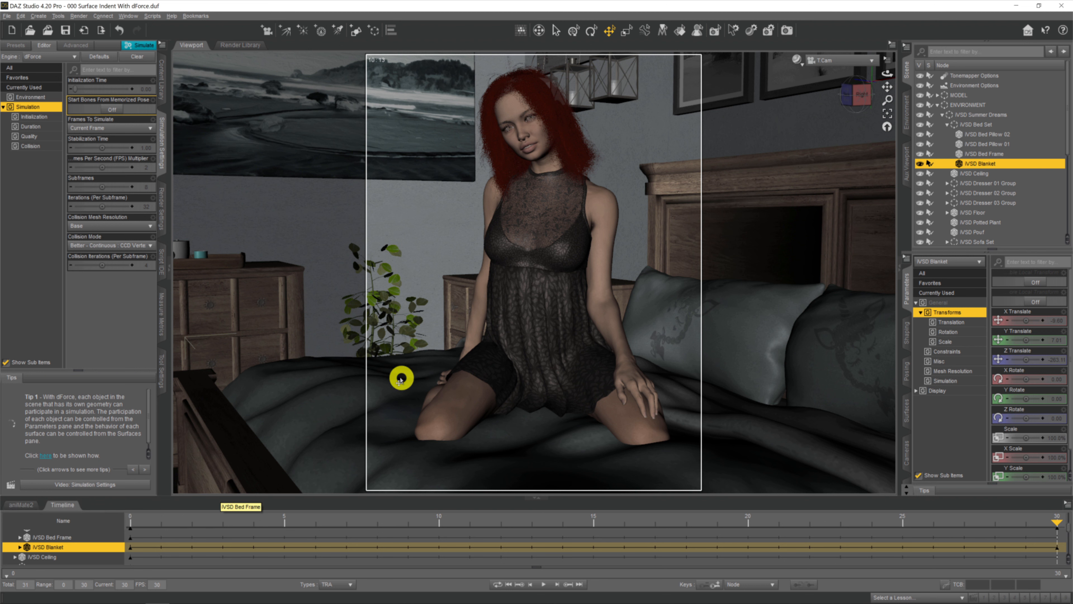
{"action": "mouse_move", "coordinate": [406, 391]}
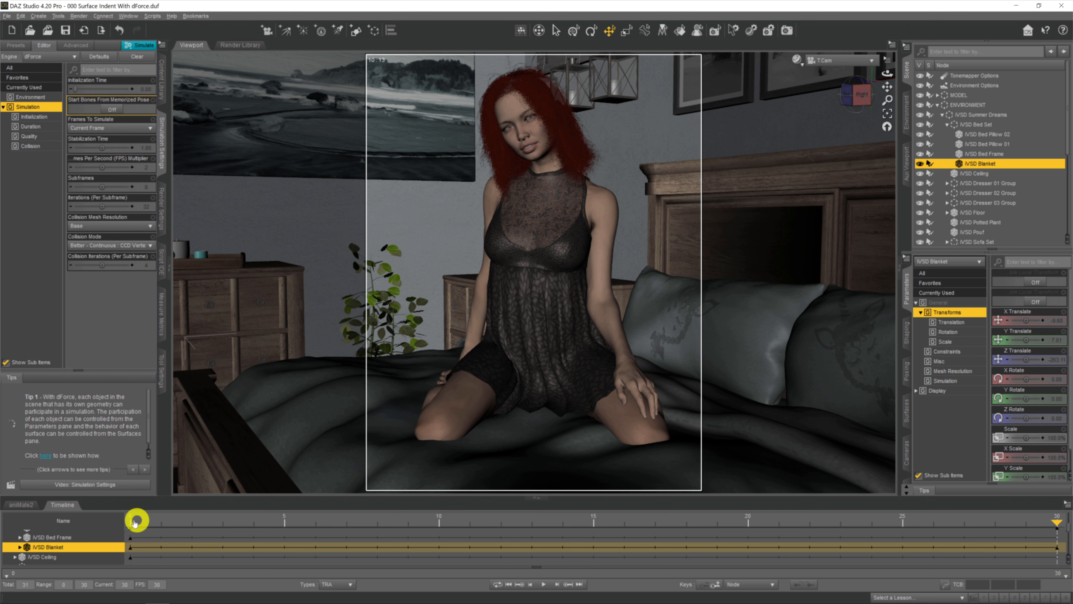
{"action": "mouse_move", "coordinate": [281, 354]}
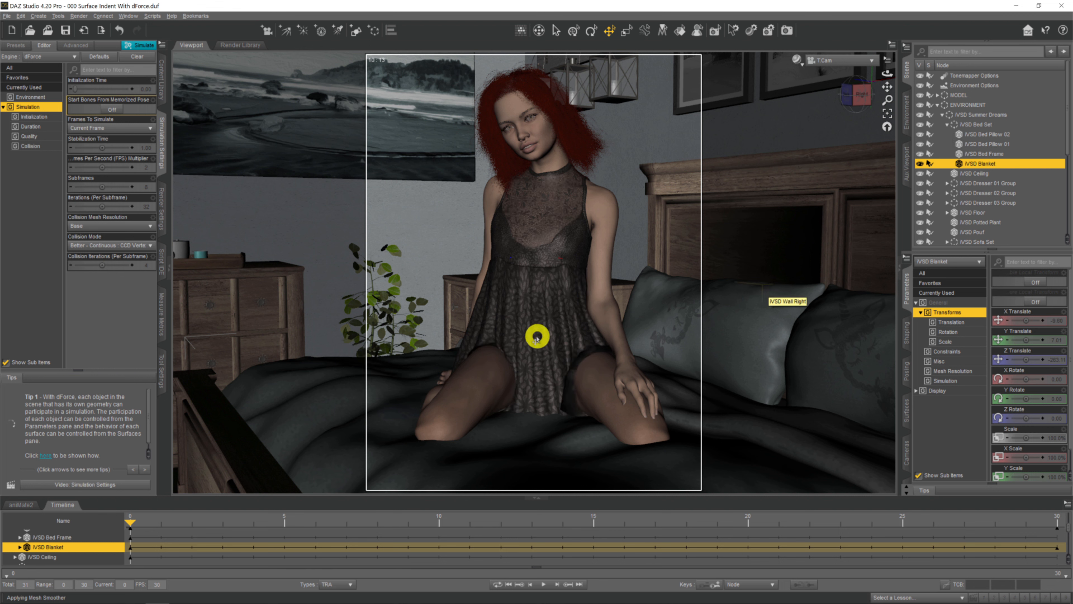
{"action": "mouse_move", "coordinate": [547, 348]}
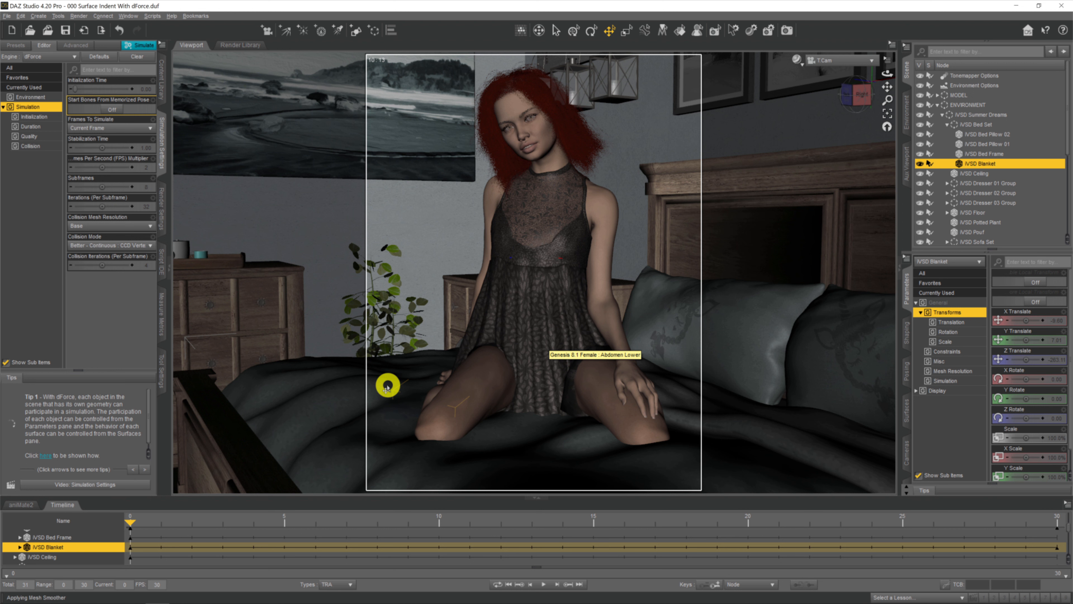
{"action": "mouse_move", "coordinate": [466, 360]}
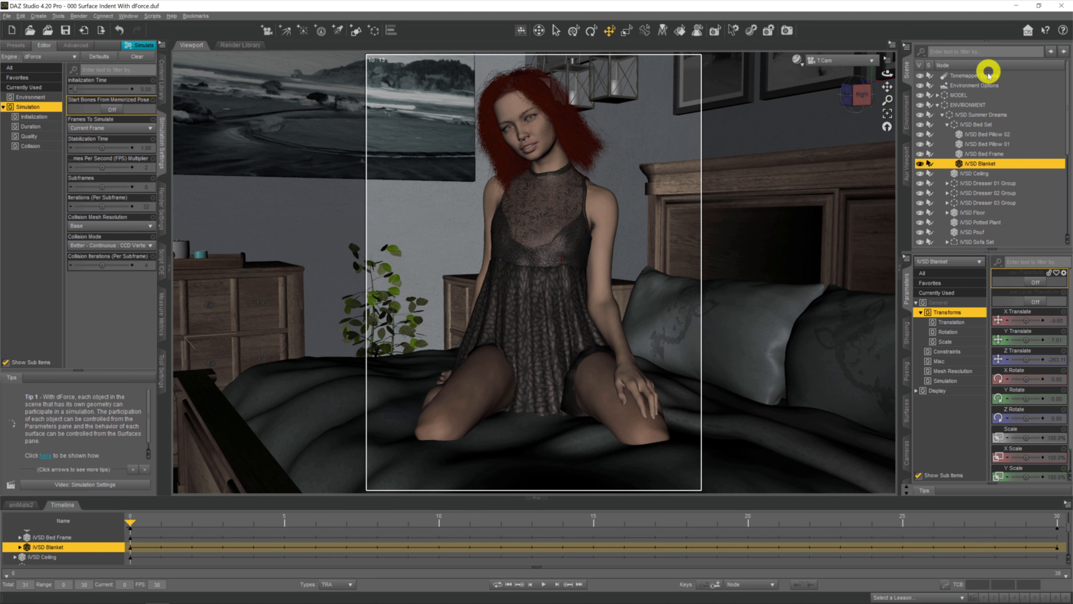
- Select the Genesis 8.1 Female figure inside its group in the Scene pane
{"action": "left_click", "coordinate": [959, 95]}
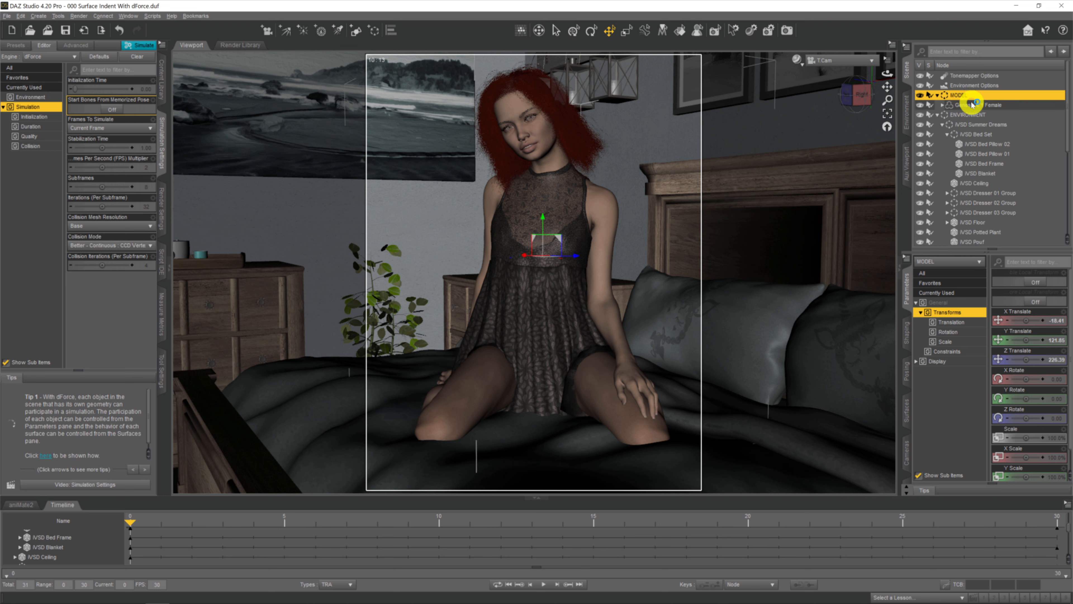
{"action": "left_click", "coordinate": [995, 104]}
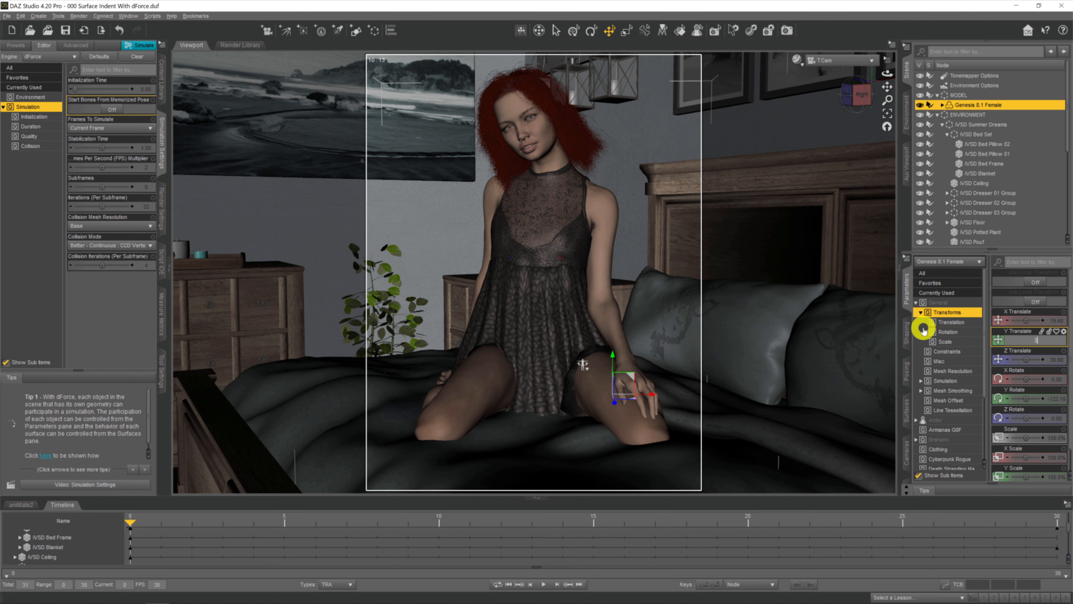
{"action": "mouse_move", "coordinate": [896, 303]}
{"action": "type", "text": "-36"}
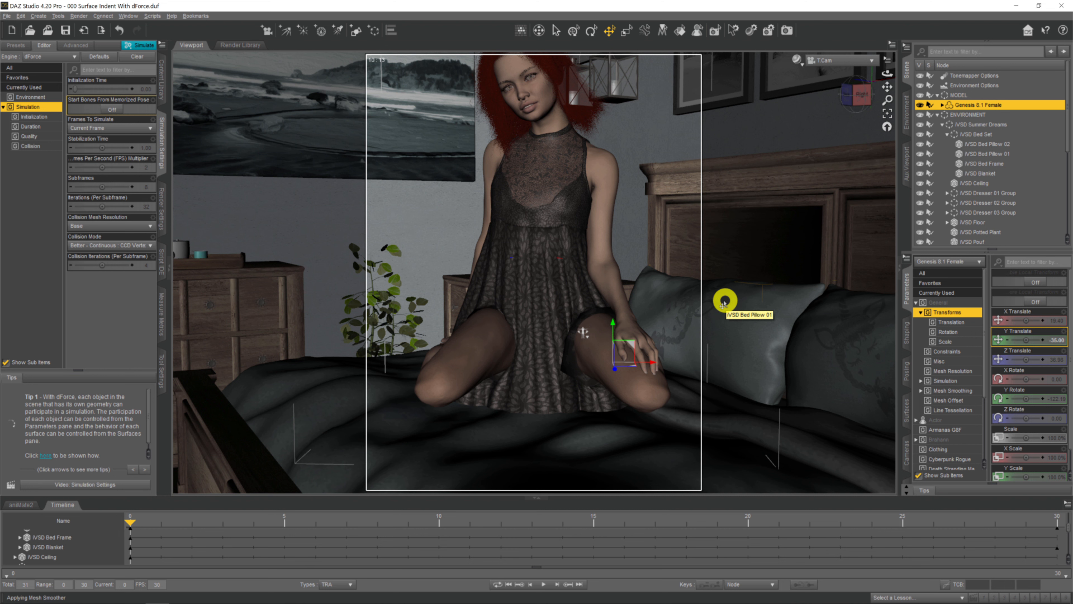
{"action": "mouse_move", "coordinate": [743, 329]}
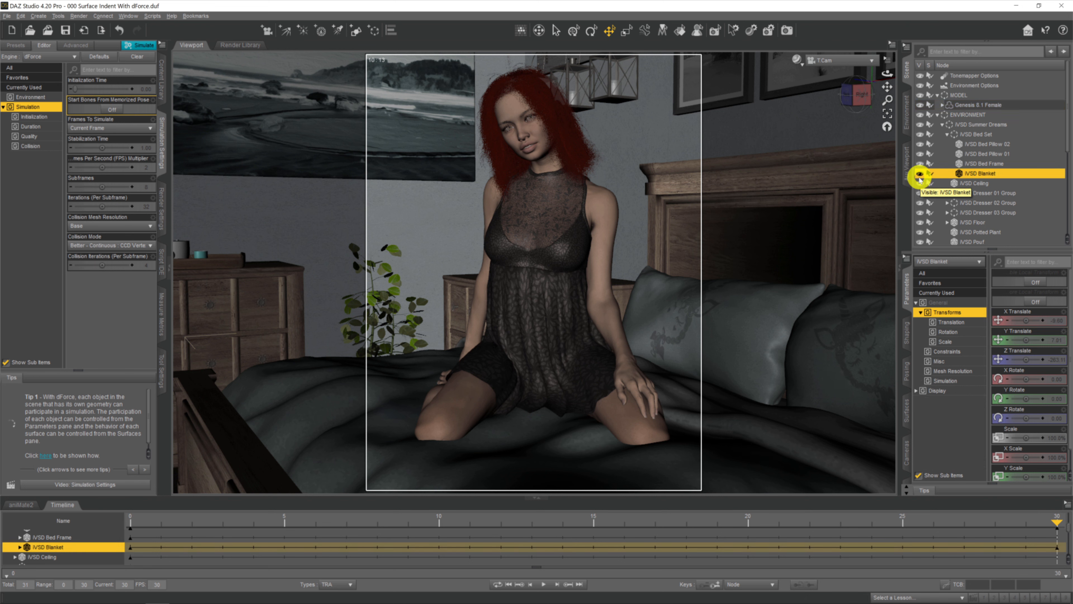
{"action": "left_click", "coordinate": [922, 173]}
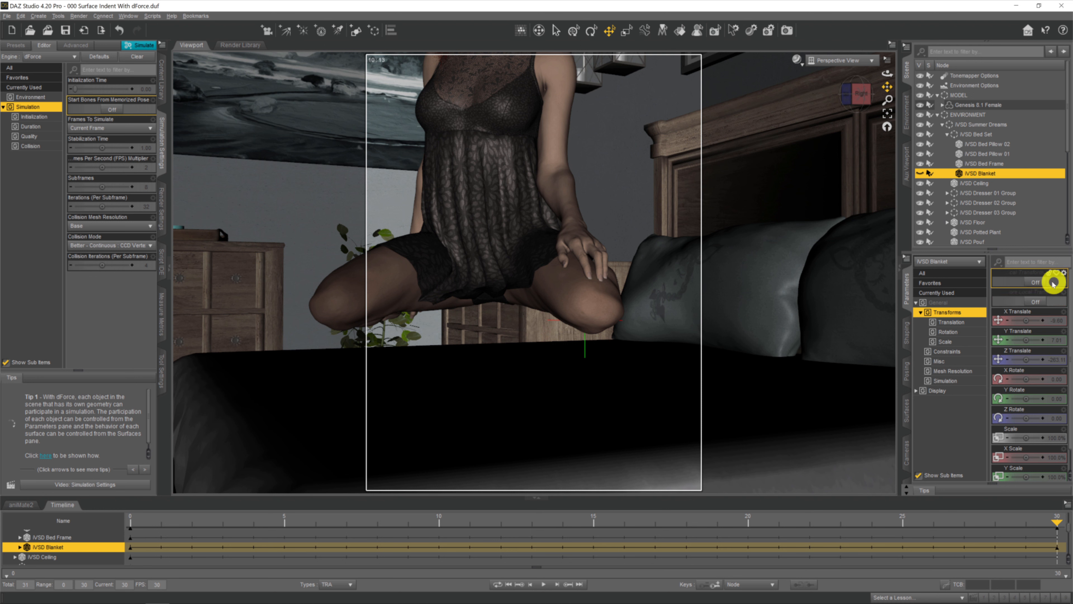
{"action": "mouse_move", "coordinate": [982, 101]}
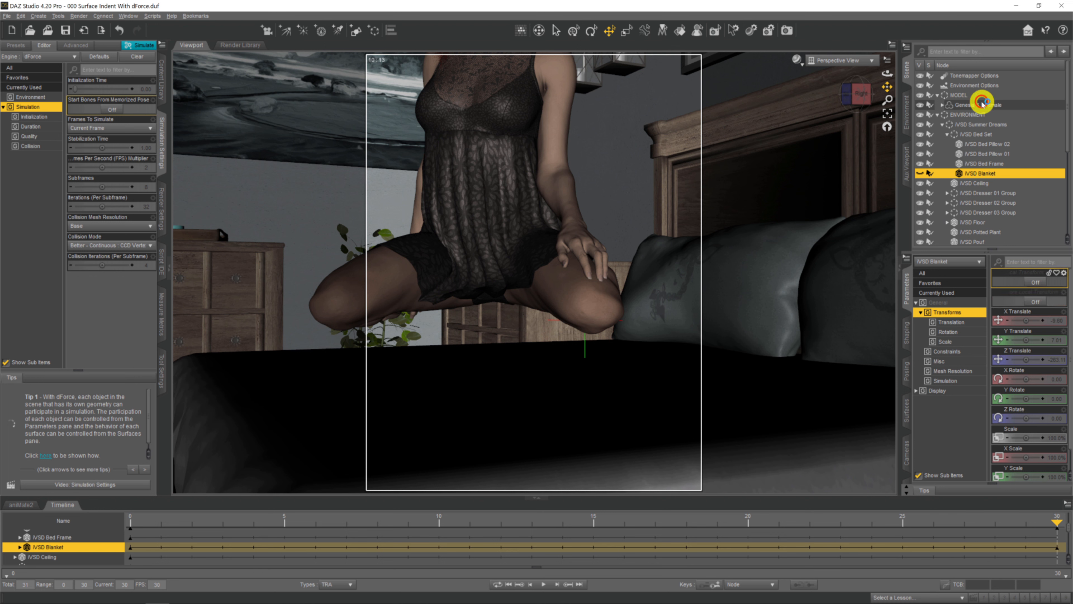
{"action": "left_click", "coordinate": [981, 104]}
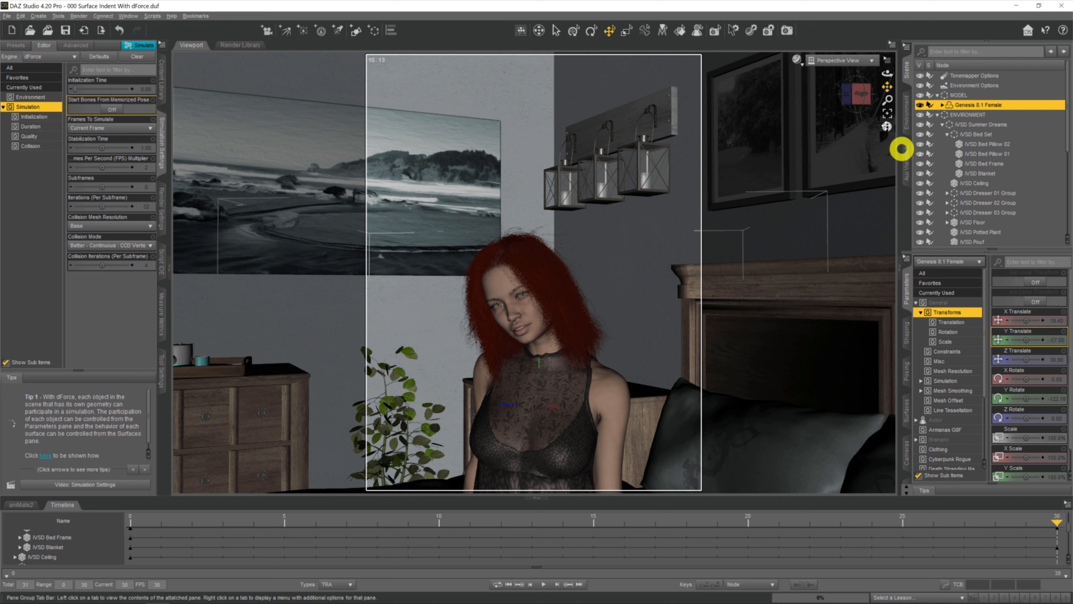
{"action": "mouse_move", "coordinate": [836, 60]}
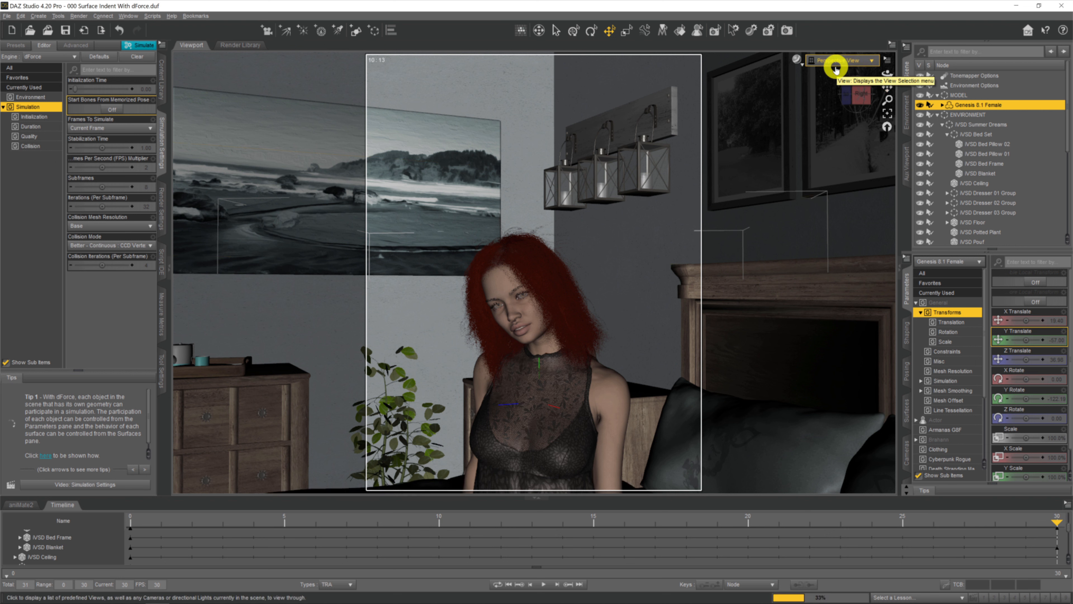
- Switch the viewport from the view selection list to the T Cam camera
{"action": "left_click", "coordinate": [844, 61]}
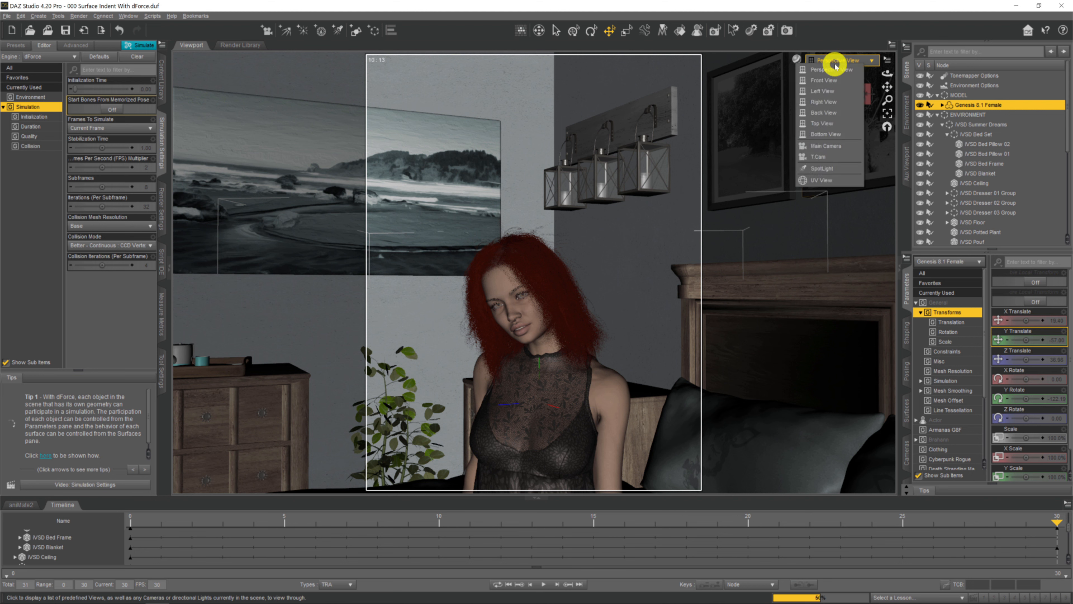
{"action": "mouse_move", "coordinate": [811, 204]}
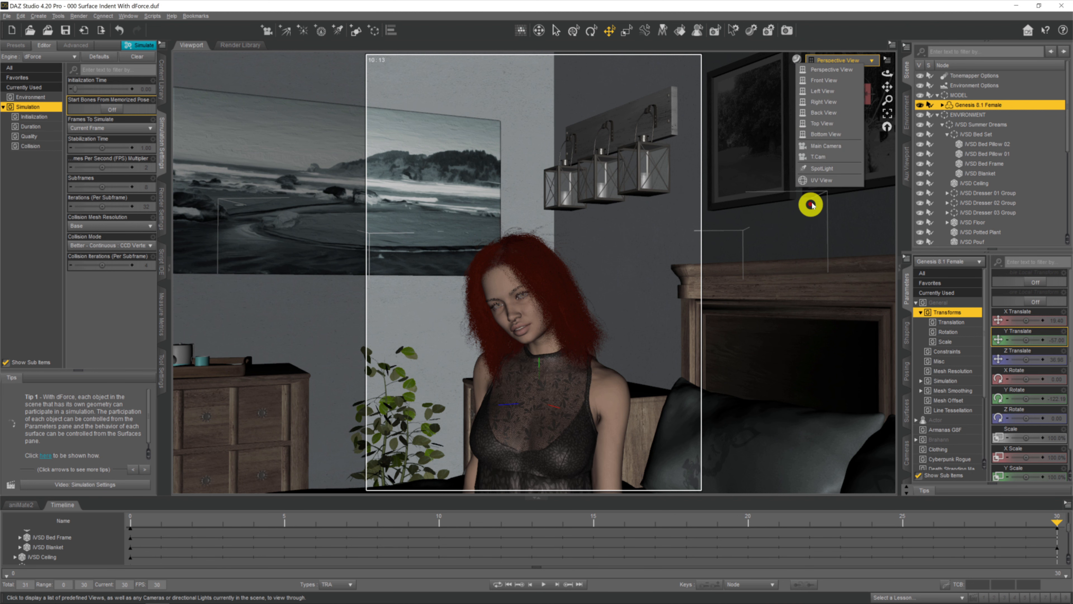
{"action": "left_click", "coordinate": [824, 156]}
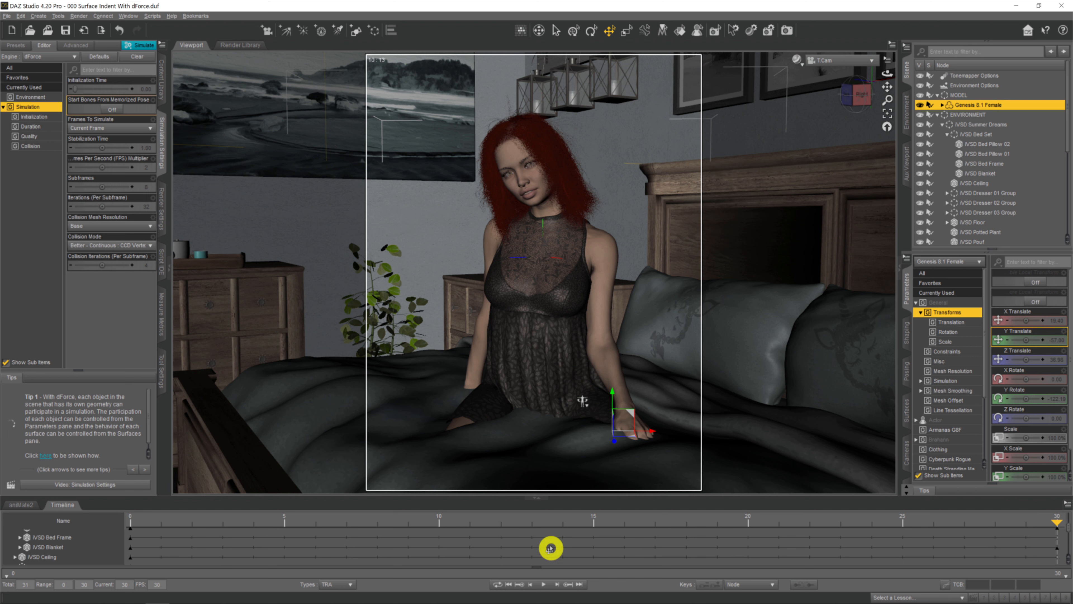
{"action": "mouse_move", "coordinate": [673, 393]}
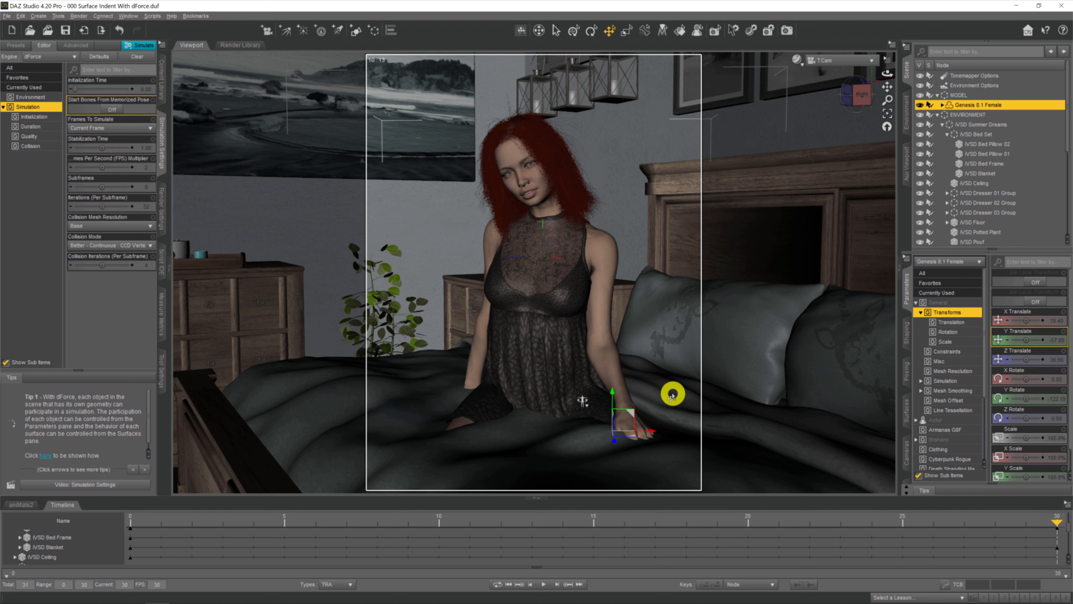
{"action": "mouse_move", "coordinate": [673, 387]}
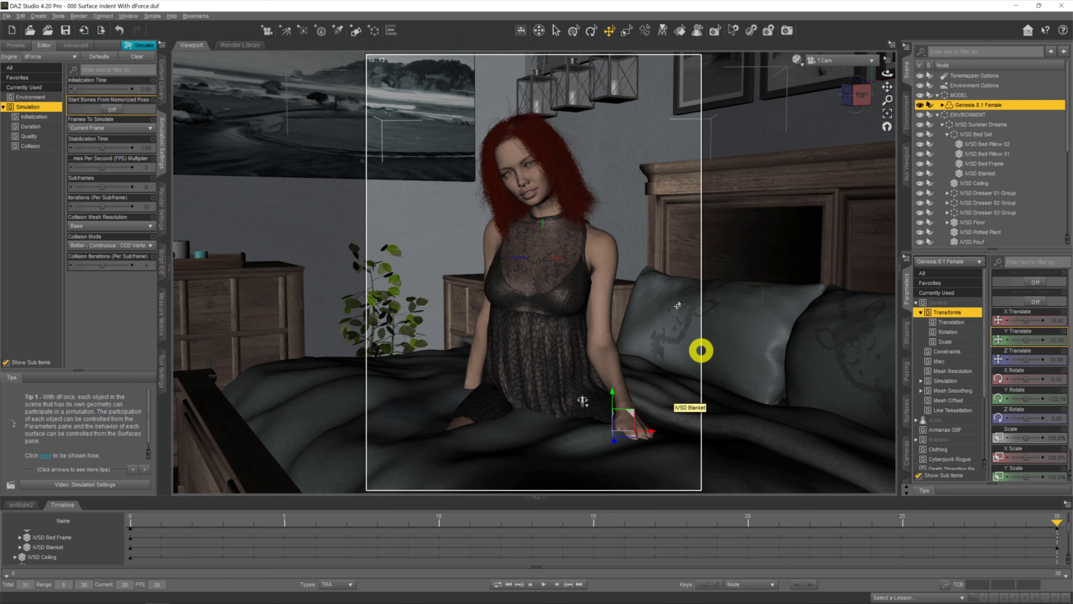
{"action": "mouse_move", "coordinate": [710, 247]}
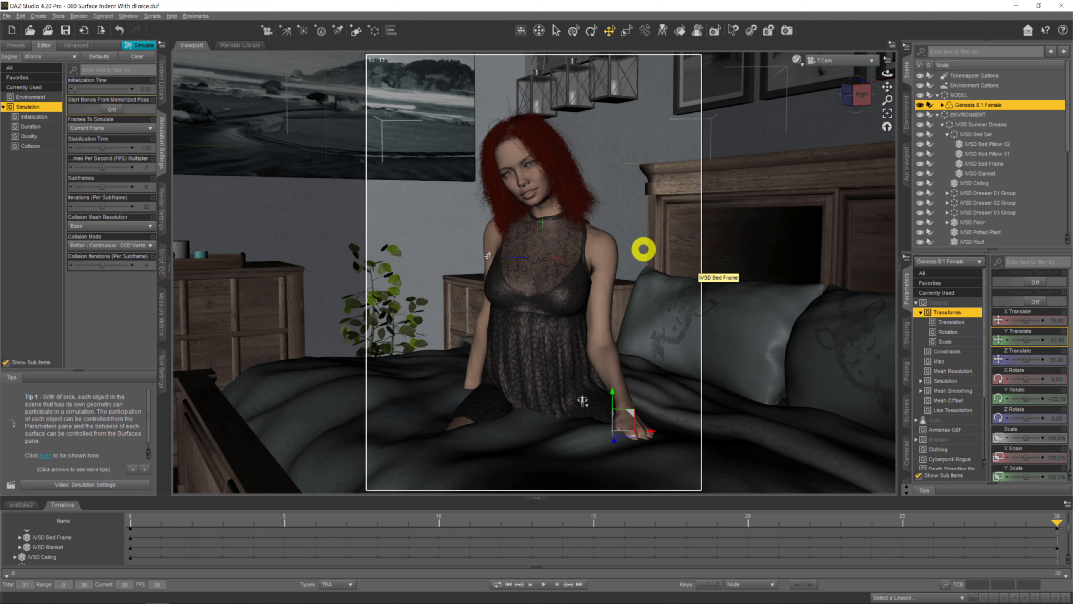
- Set Frames To Simulate to Animated (Use Timeline Play Range)
{"action": "left_click", "coordinate": [109, 128]}
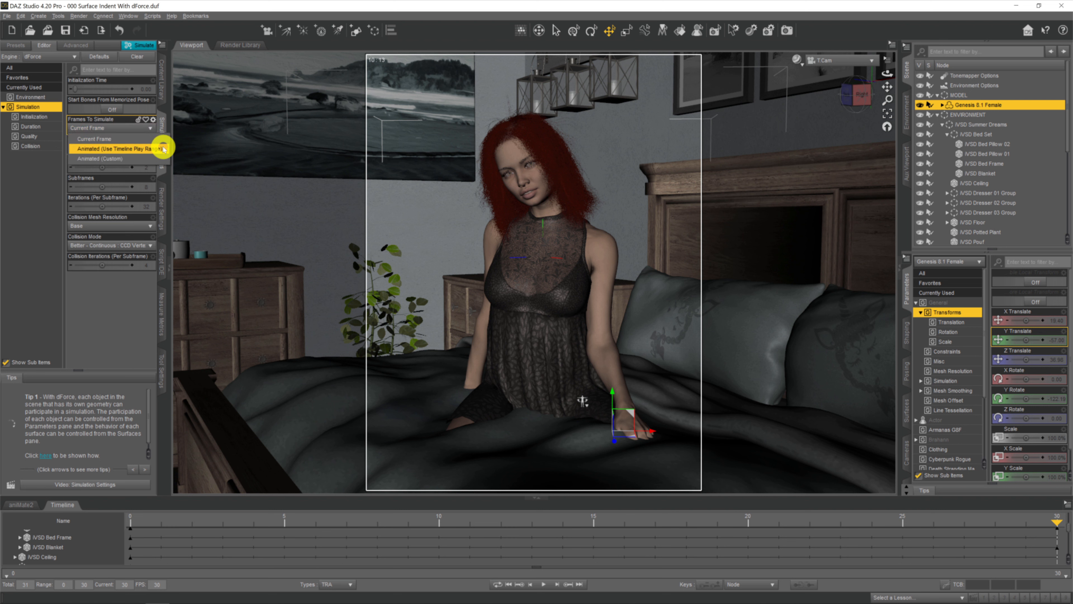
{"action": "left_click", "coordinate": [118, 148]}
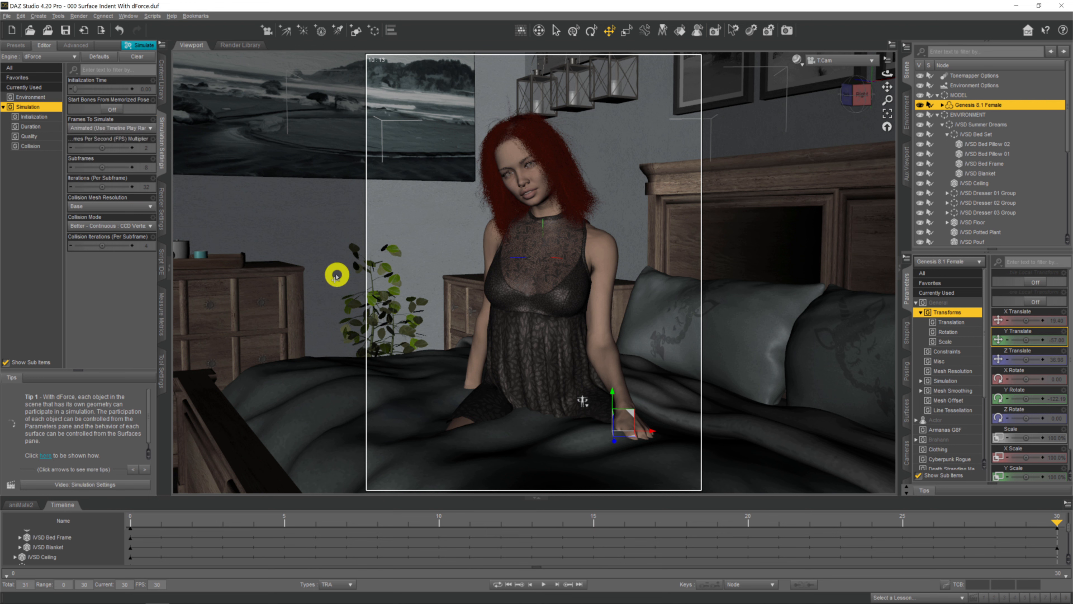
{"action": "mouse_move", "coordinate": [217, 330]}
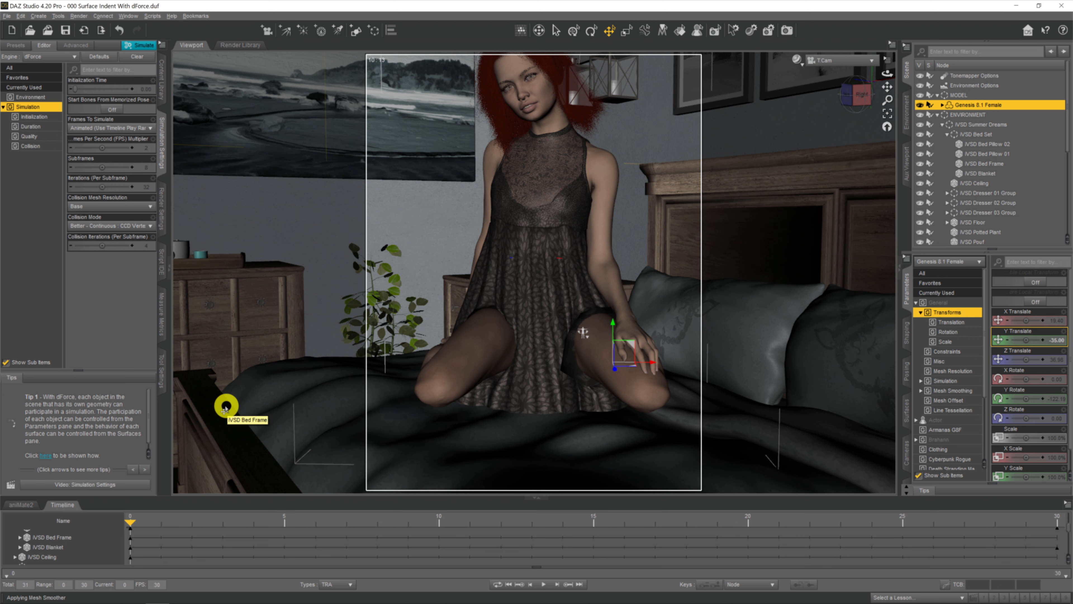
{"action": "mouse_move", "coordinate": [603, 512]}
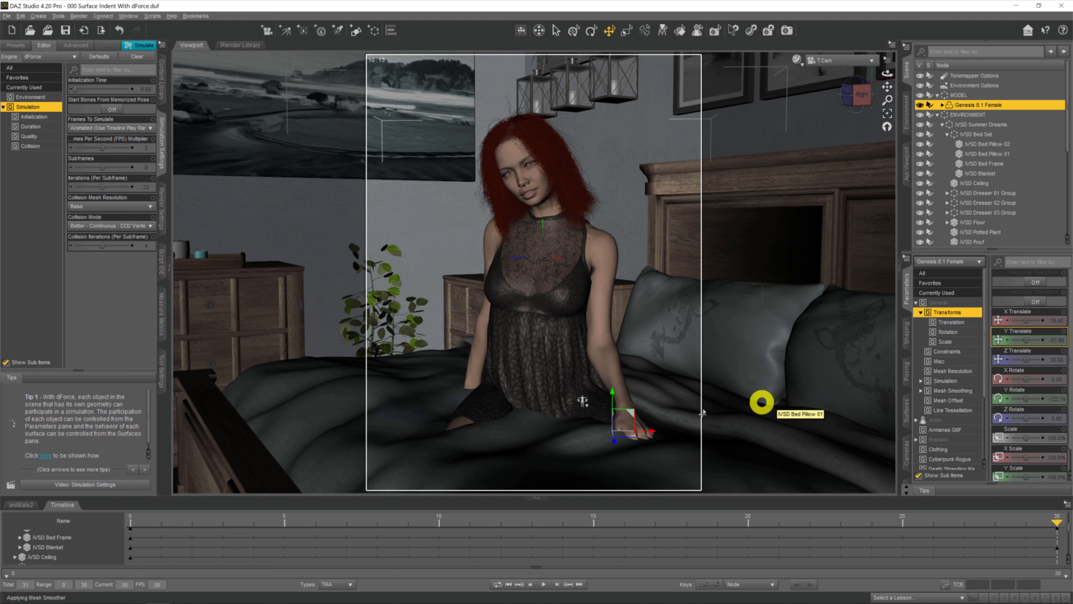
{"action": "mouse_move", "coordinate": [562, 319]}
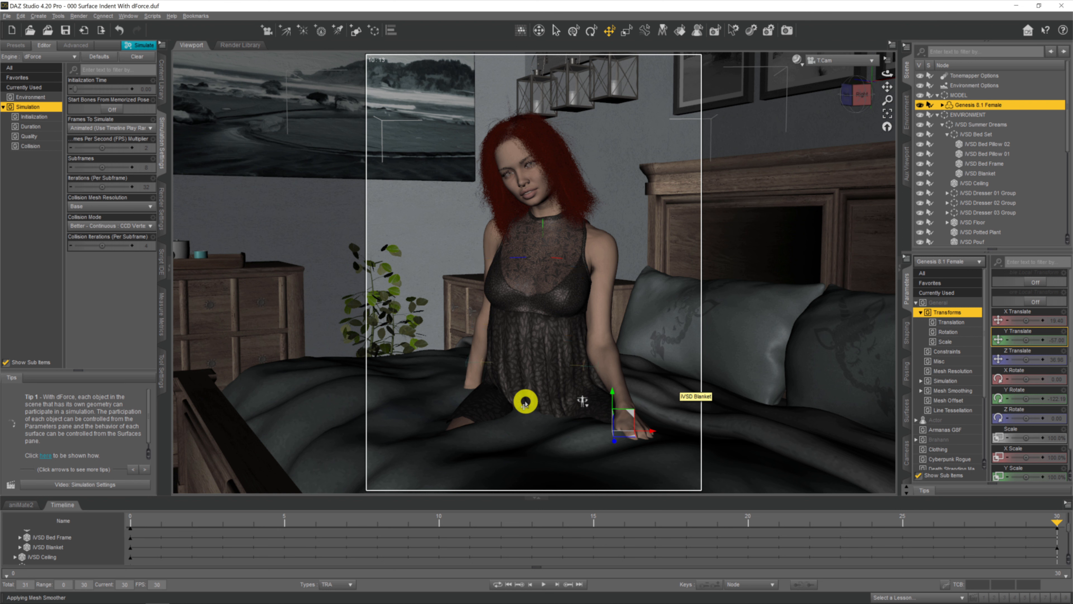
{"action": "mouse_move", "coordinate": [525, 401]}
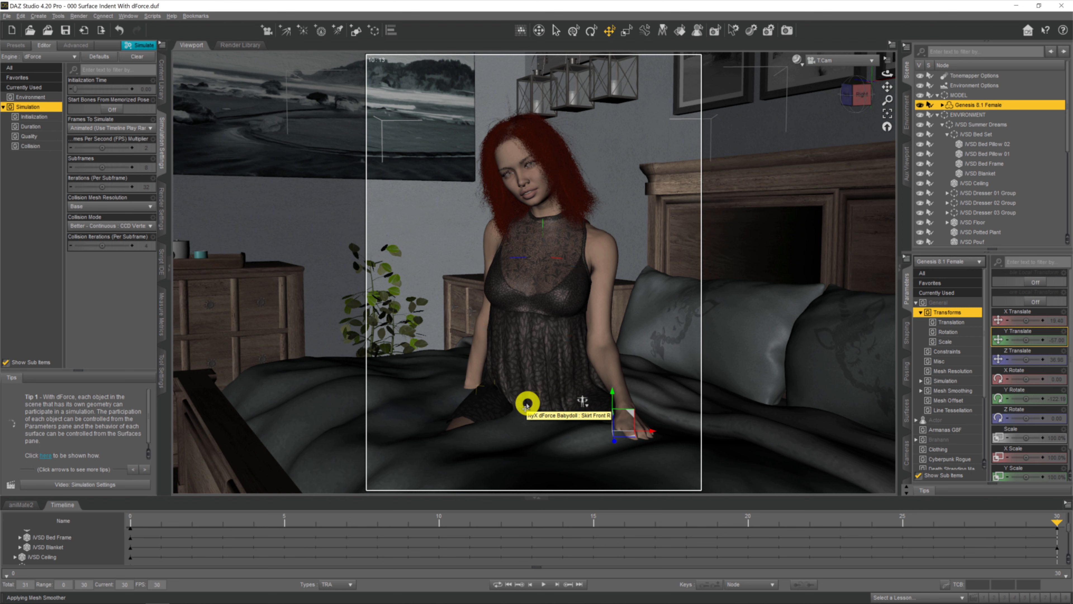
{"action": "mouse_move", "coordinate": [703, 338]}
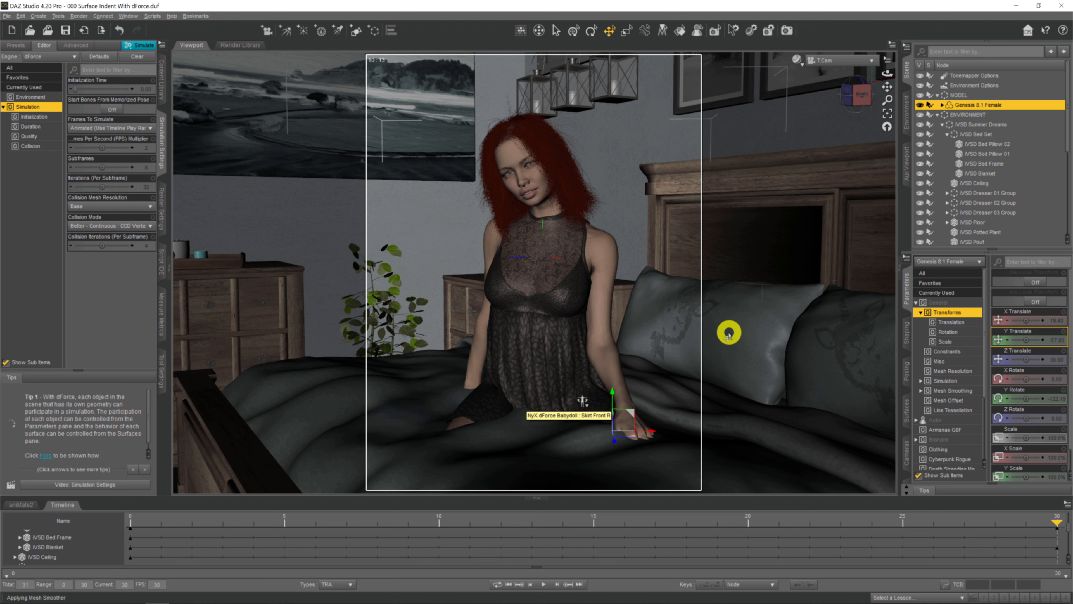
{"action": "mouse_move", "coordinate": [729, 333]}
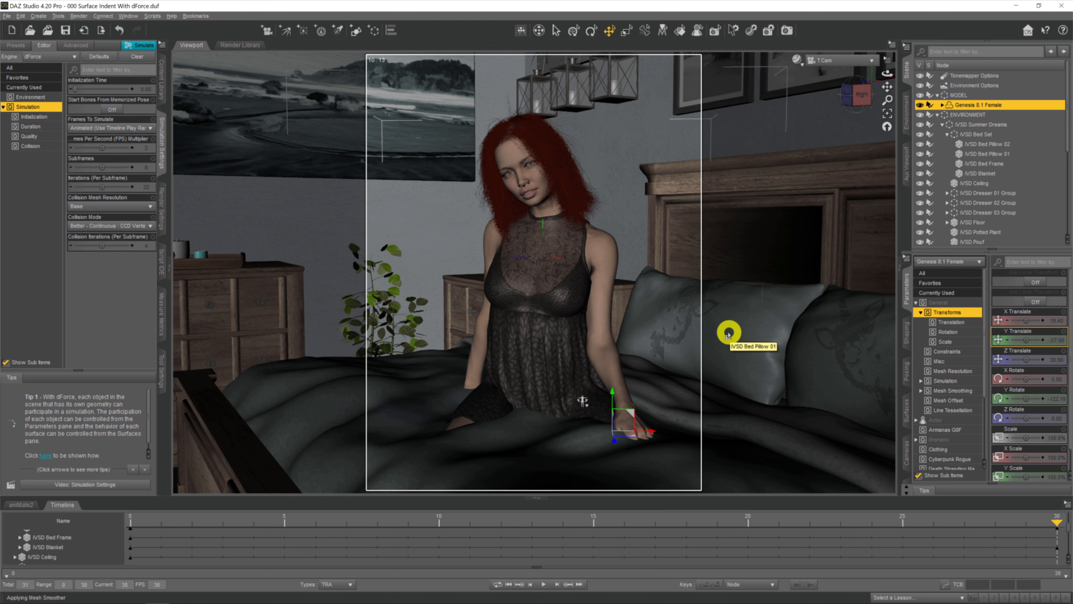
{"action": "mouse_move", "coordinate": [434, 237]}
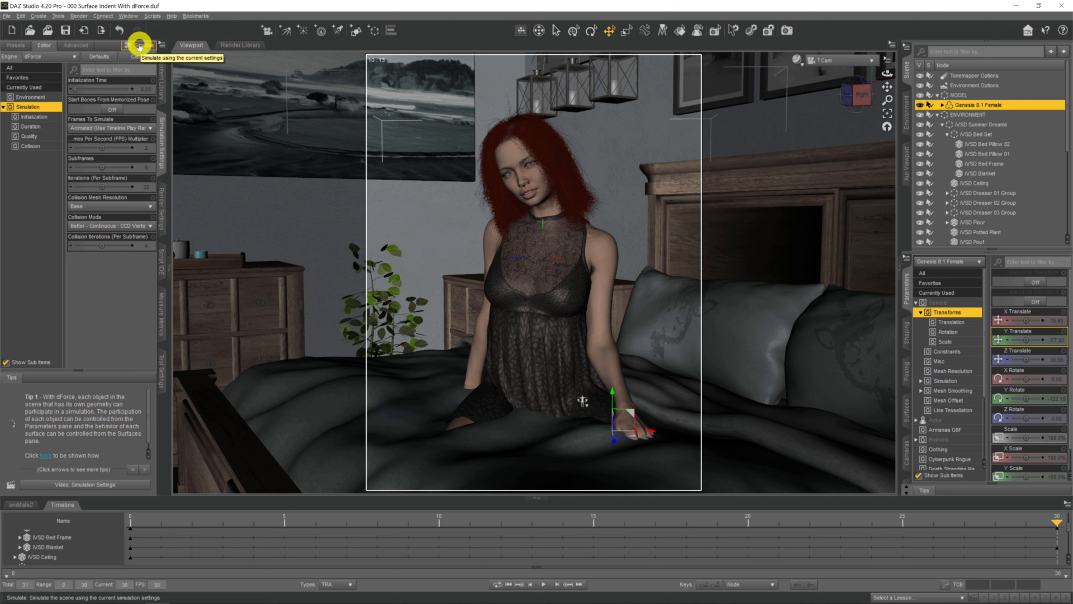
- Run the animated dForce simulation so the blanket settles under the figure by frame 30
{"action": "left_click", "coordinate": [138, 46]}
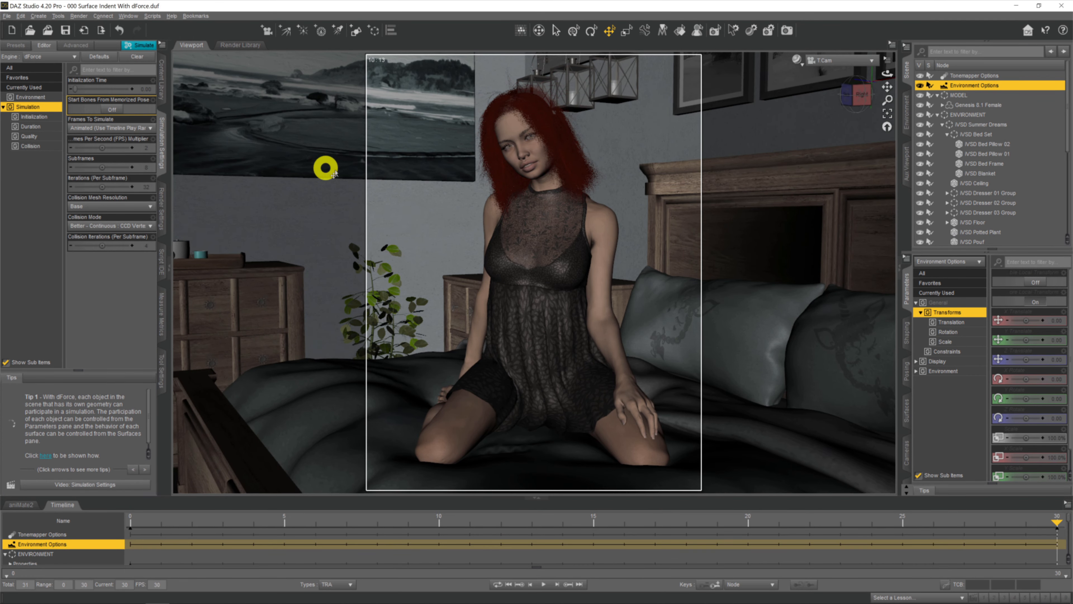
{"action": "mouse_move", "coordinate": [331, 397]}
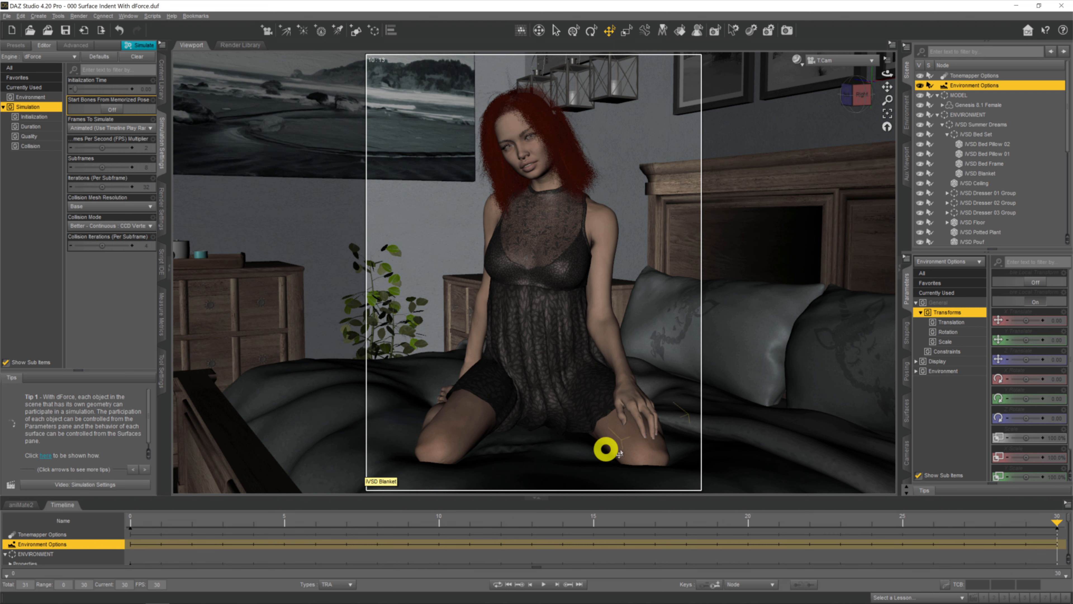
{"action": "mouse_move", "coordinate": [604, 452]}
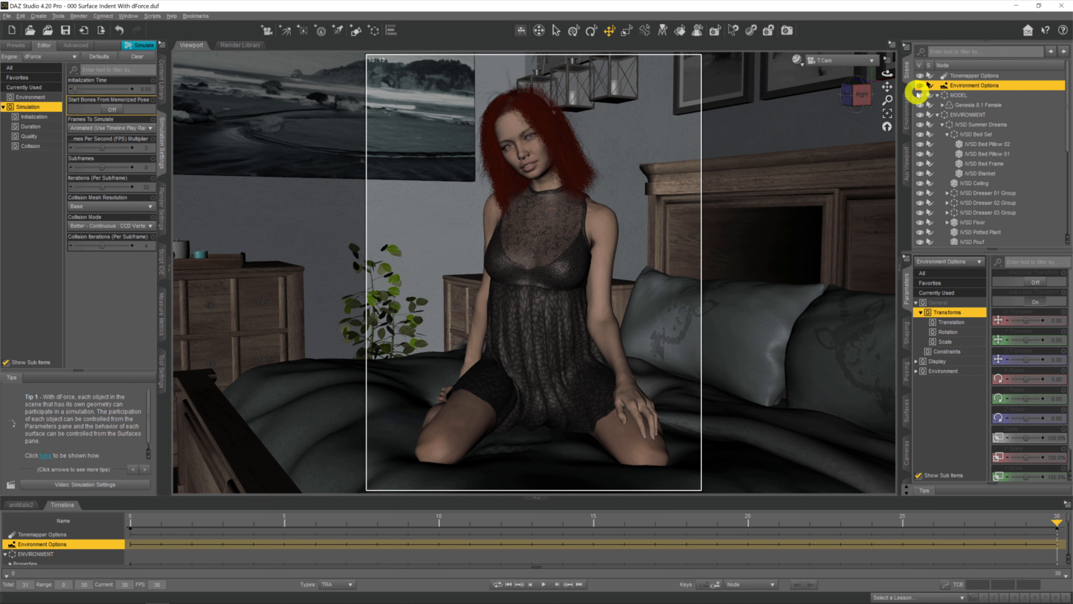
- Hide the MODEL group to expose the knee indentations in the simulated blanket
{"action": "left_click", "coordinate": [847, 60]}
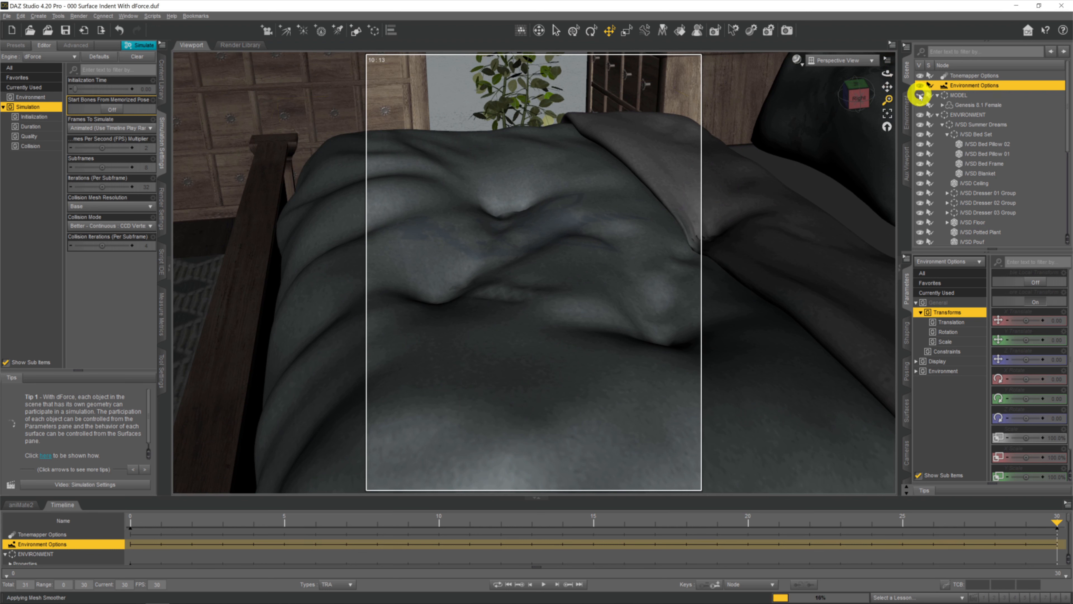
{"action": "mouse_move", "coordinate": [716, 165]}
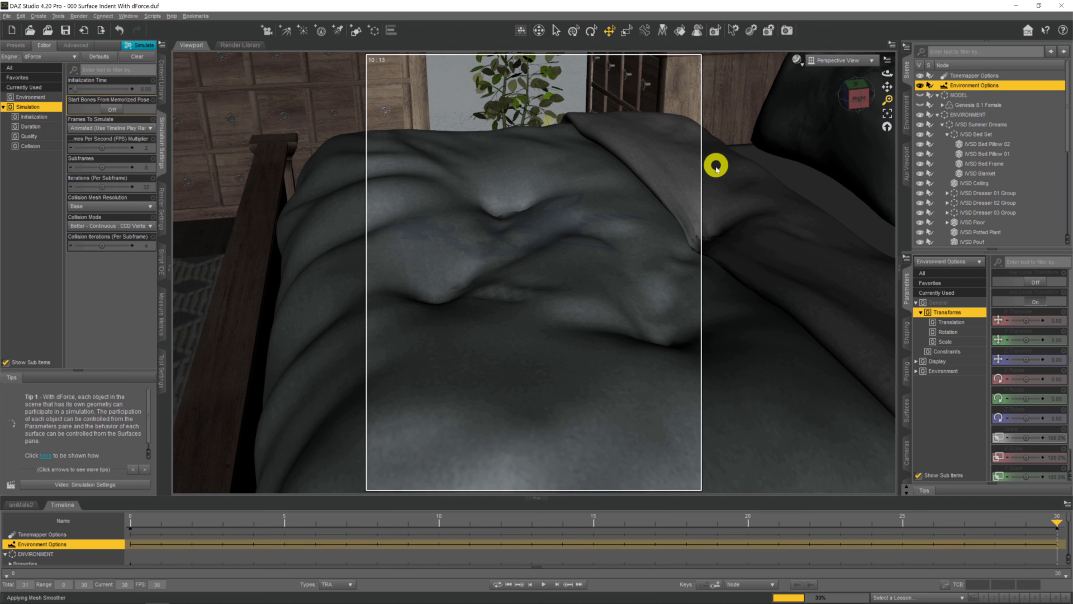